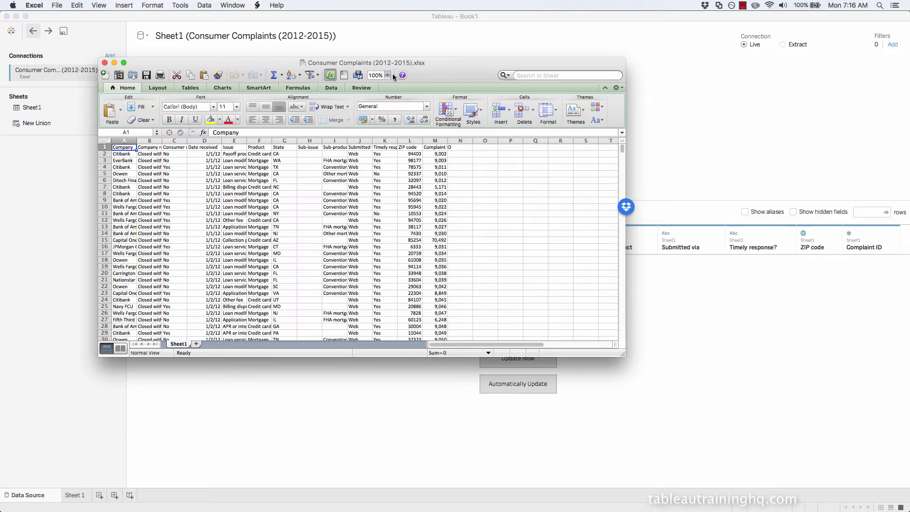
{"action": "mouse_move", "coordinate": [151, 56]}
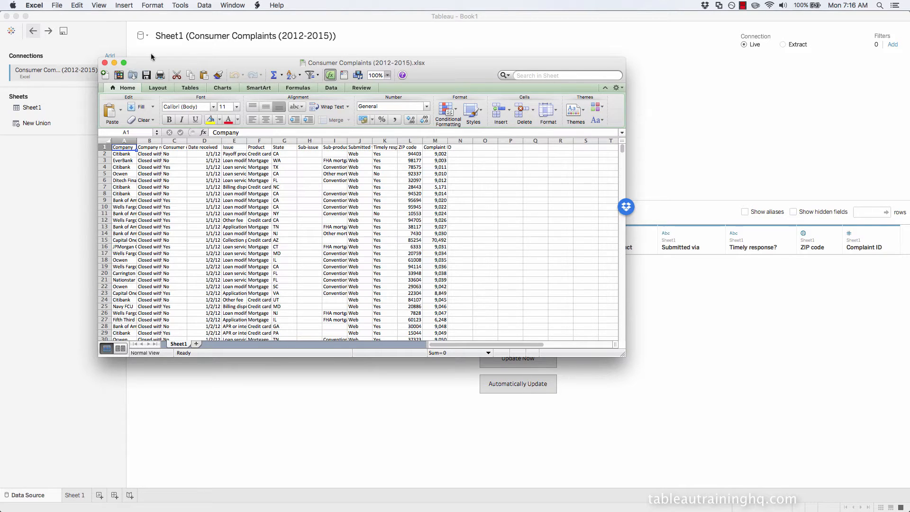
{"action": "mouse_move", "coordinate": [326, 81]}
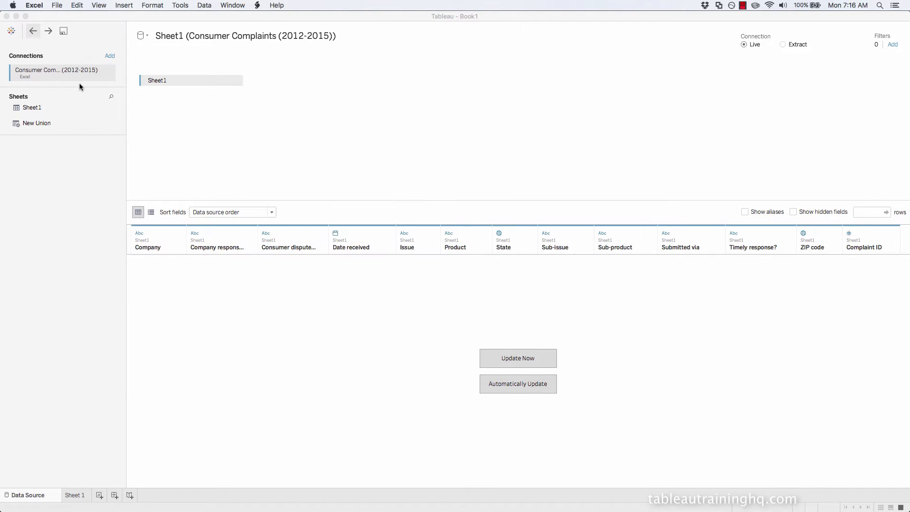
{"action": "mouse_move", "coordinate": [299, 112]}
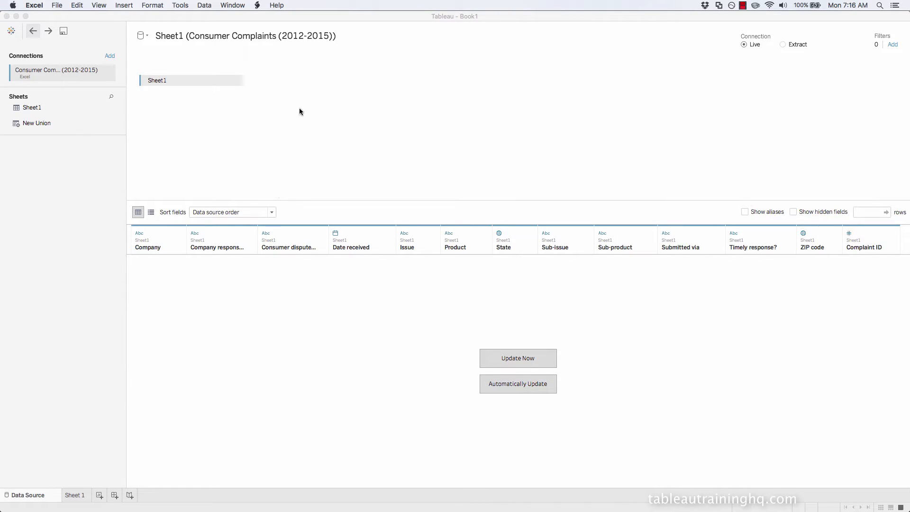
- Load the Consumer Complaints rows into Tableau's data preview with Update Now
{"action": "left_click", "coordinate": [517, 358]}
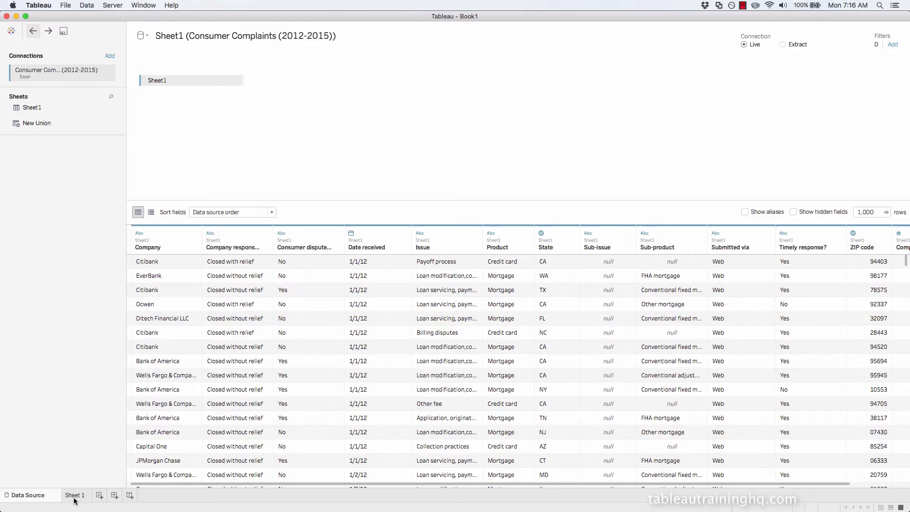
- On Sheet 1, size the state dots by Number of Records
{"action": "left_click", "coordinate": [75, 495]}
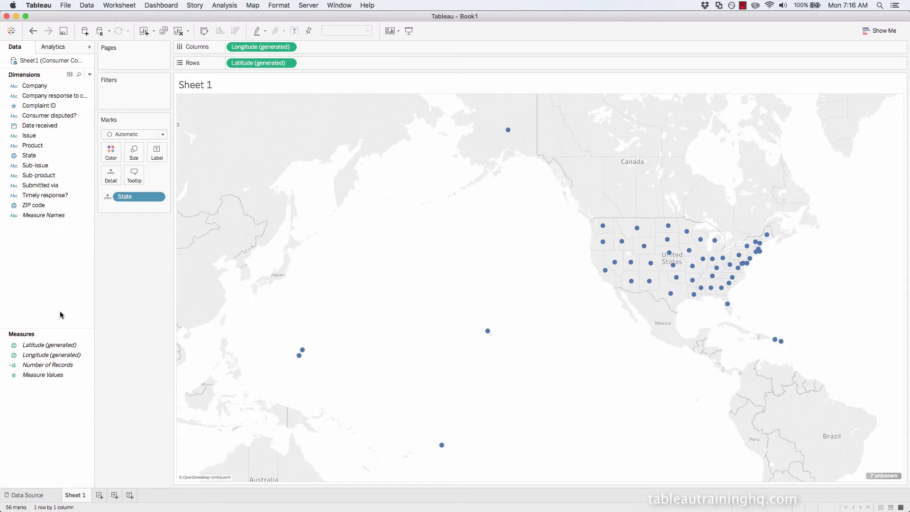
{"action": "left_click_drag", "start_coordinate": [48, 364], "coordinate": [134, 152]}
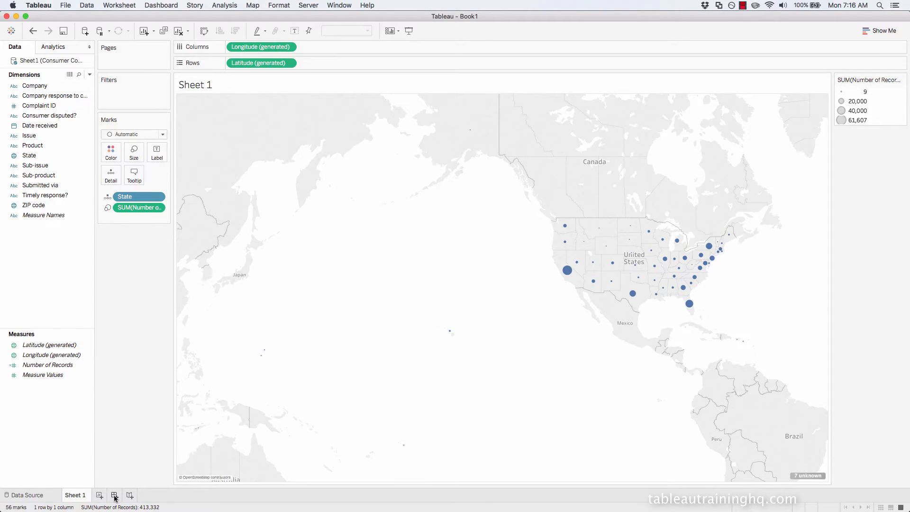
- Create a new dashboard and place the Sheet 1 map on it
{"action": "left_click", "coordinate": [115, 495]}
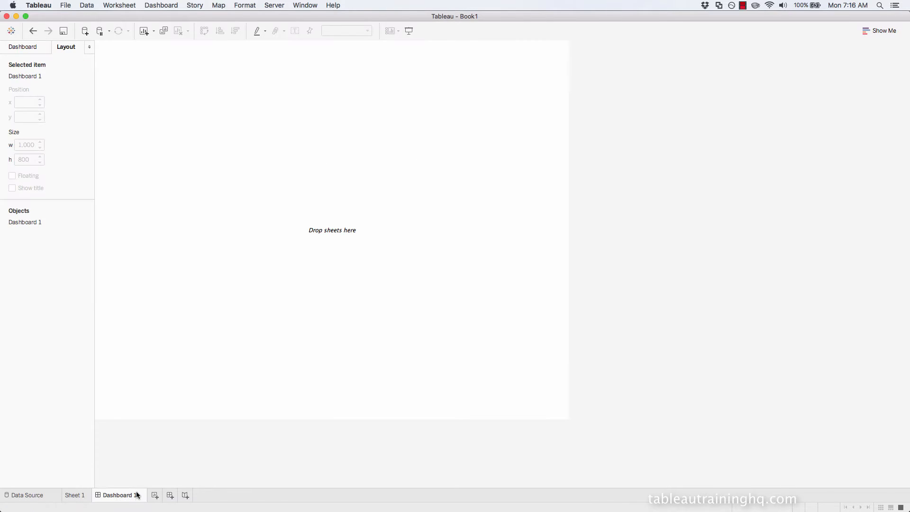
{"action": "mouse_move", "coordinate": [22, 47]}
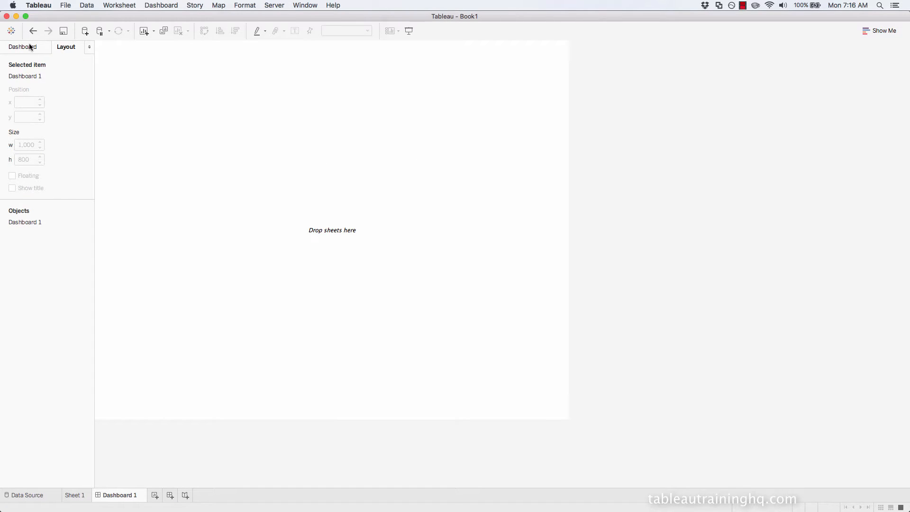
{"action": "left_click", "coordinate": [23, 47]}
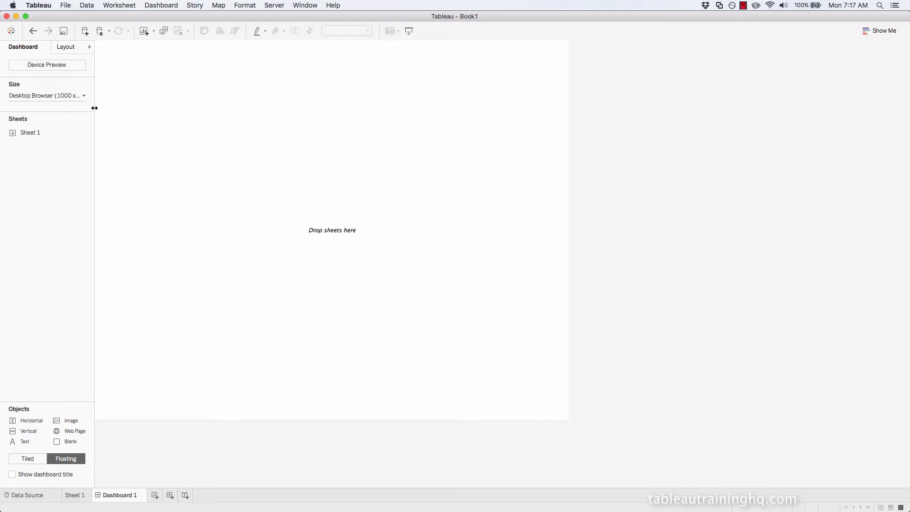
{"action": "left_click_drag", "start_coordinate": [30, 133], "coordinate": [197, 137]}
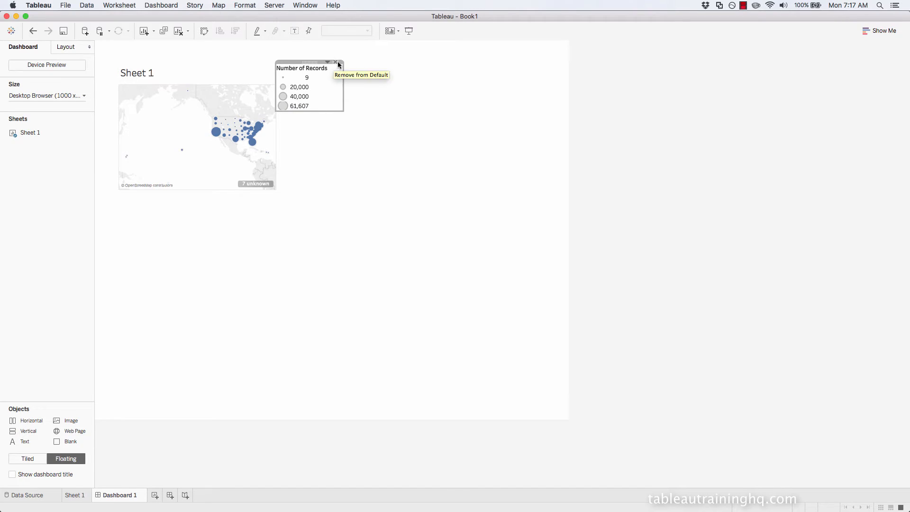
- Remove the size legend, move the map lower, and add an image object for the logo
{"action": "left_click", "coordinate": [339, 63]}
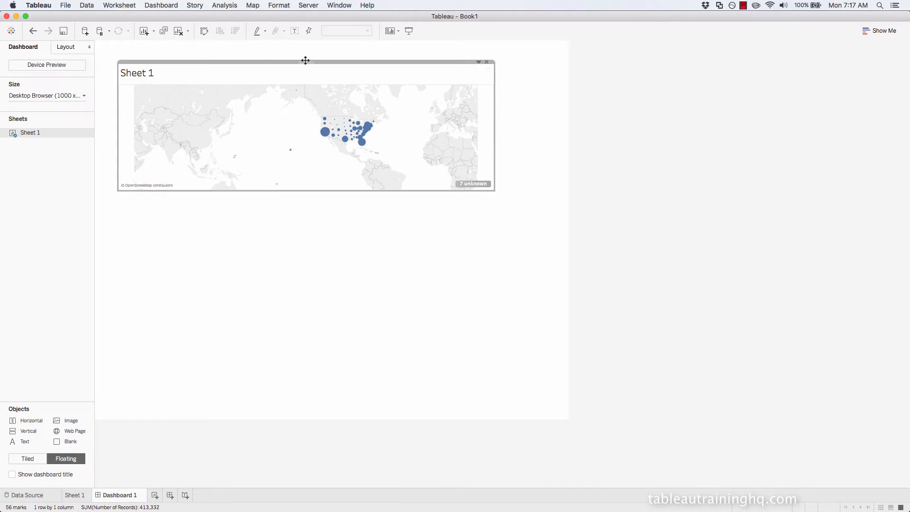
{"action": "left_click_drag", "start_coordinate": [305, 61], "coordinate": [306, 215]}
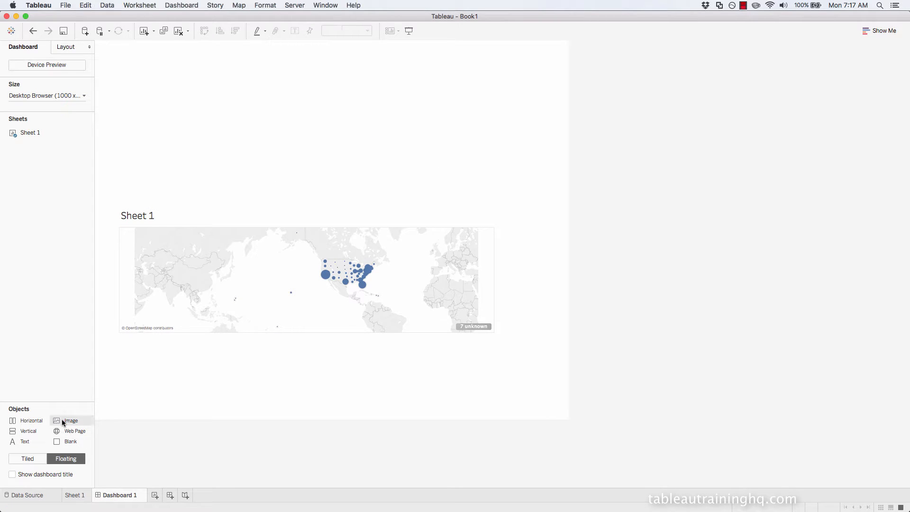
{"action": "left_click", "coordinate": [71, 420]}
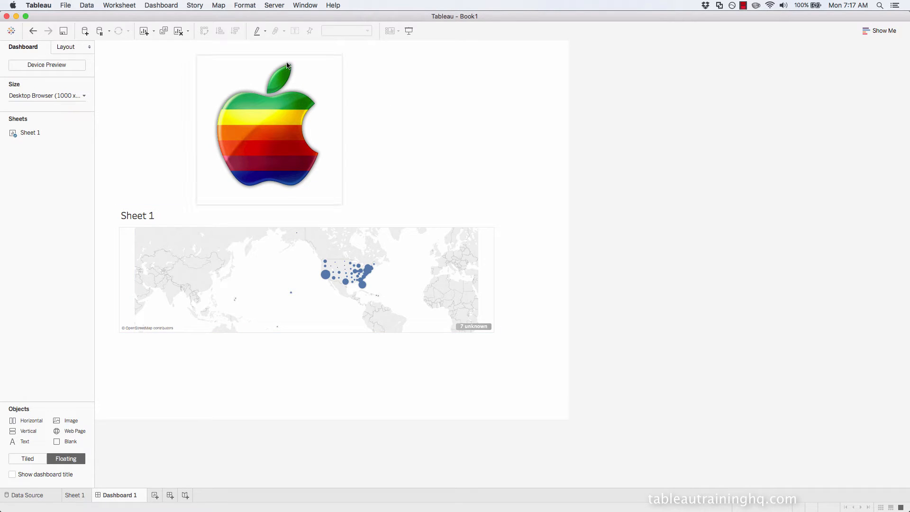
- Save the workbook as 'standard workbook' in the twb vs twbx folder
{"action": "left_click", "coordinate": [65, 5]}
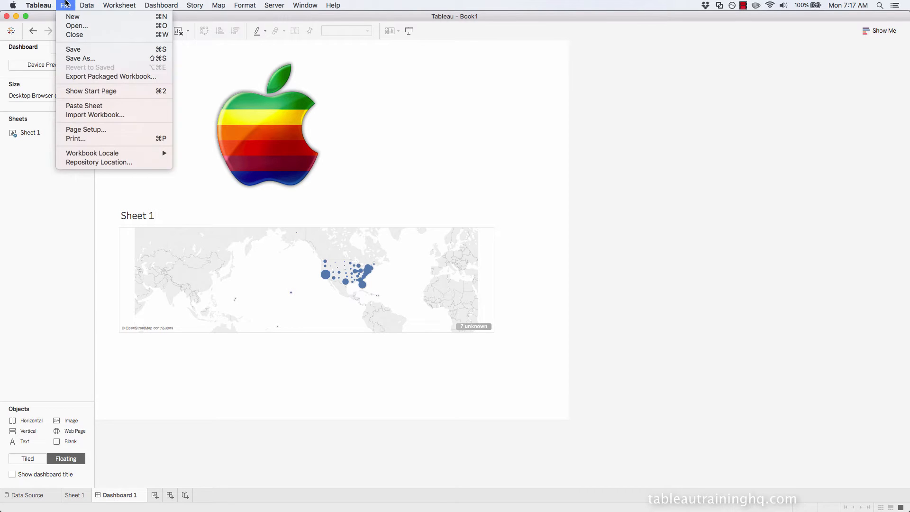
{"action": "mouse_move", "coordinate": [81, 58]}
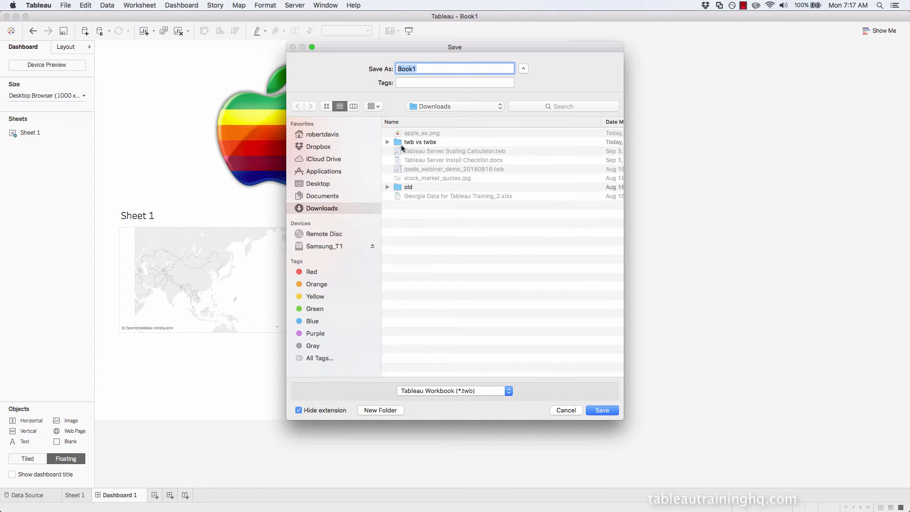
{"action": "left_click", "coordinate": [420, 142]}
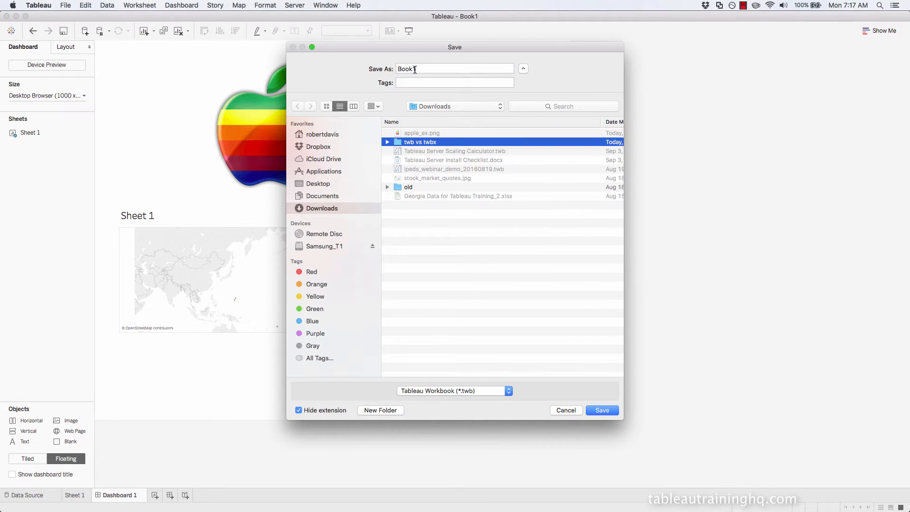
{"action": "left_click", "coordinate": [454, 68]}
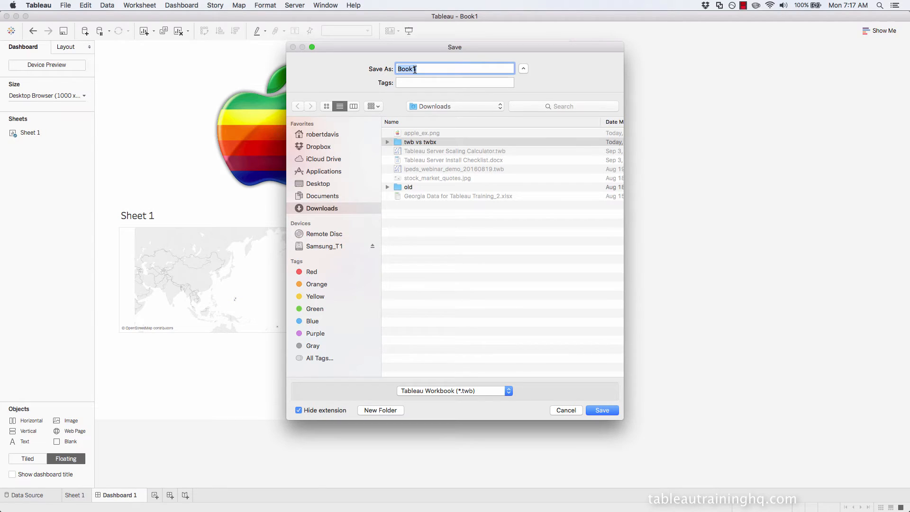
{"action": "type", "text": "standard w"}
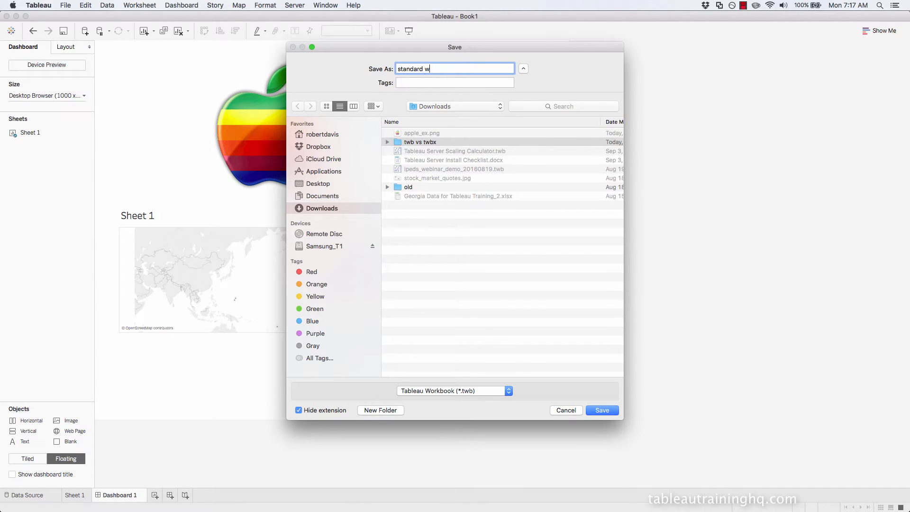
{"action": "type", "text": "orkbo"}
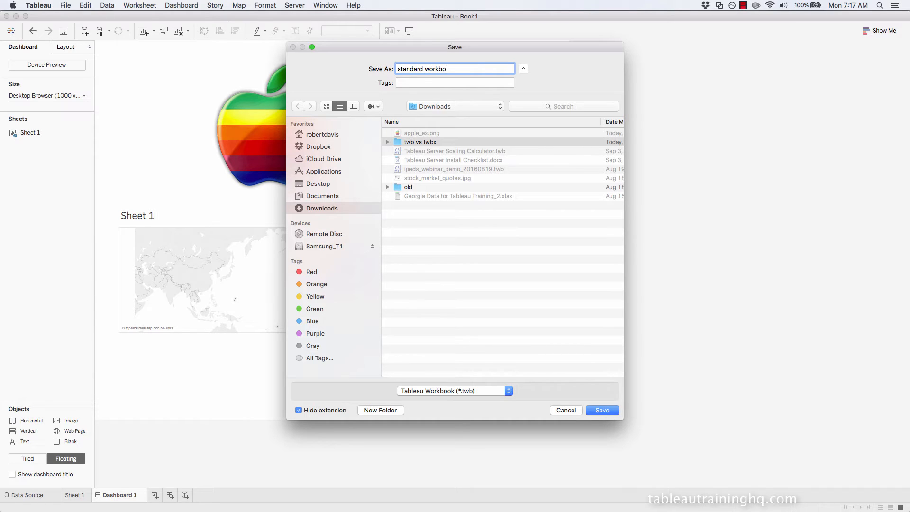
{"action": "type", "text": "ok"}
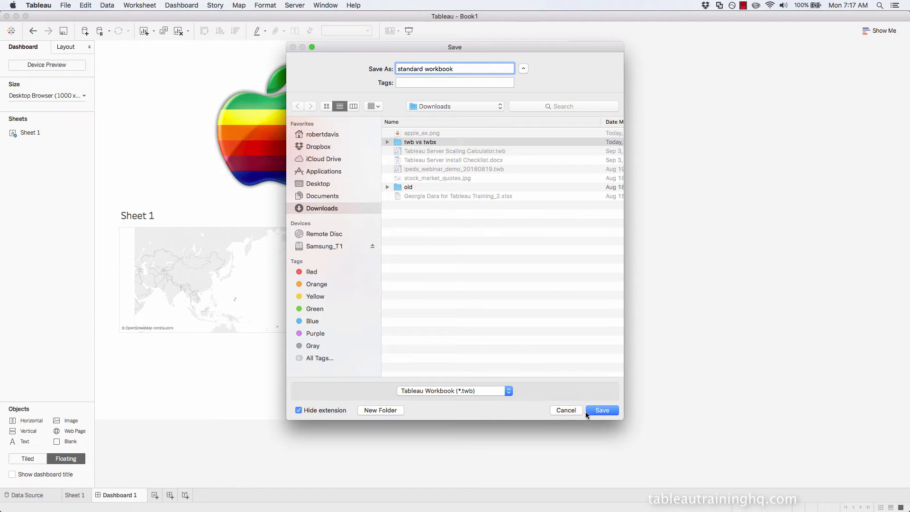
{"action": "double_click", "coordinate": [420, 141]}
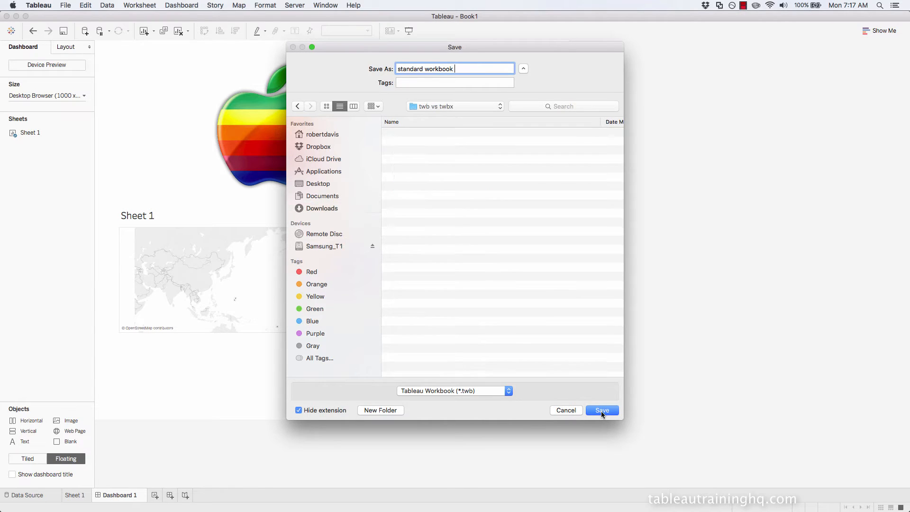
{"action": "left_click", "coordinate": [601, 410]}
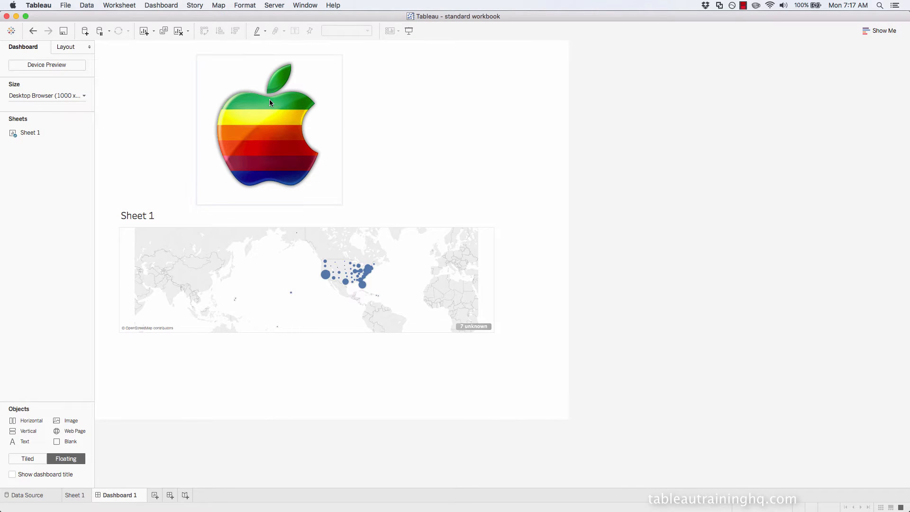
- Export a packaged workbook named 'packaged workbook' into the twb vs twbx folder
{"action": "left_click", "coordinate": [65, 5]}
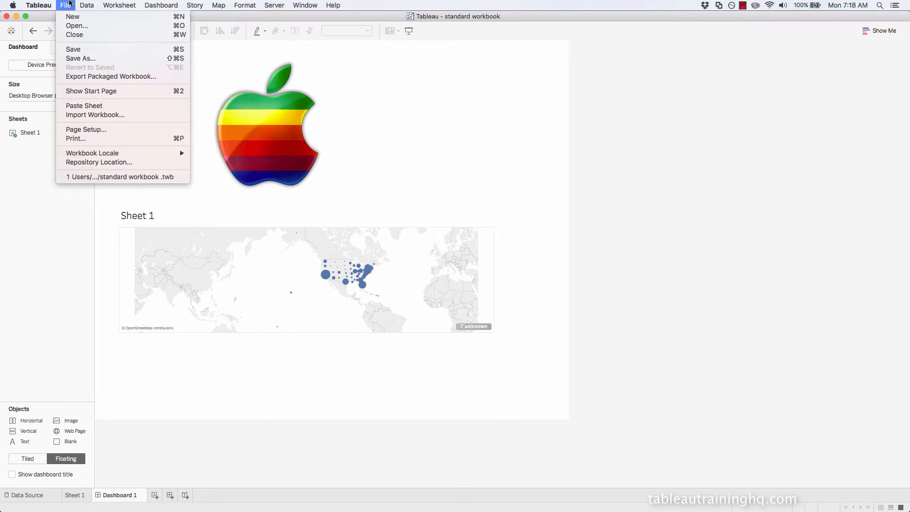
{"action": "mouse_move", "coordinate": [111, 76]}
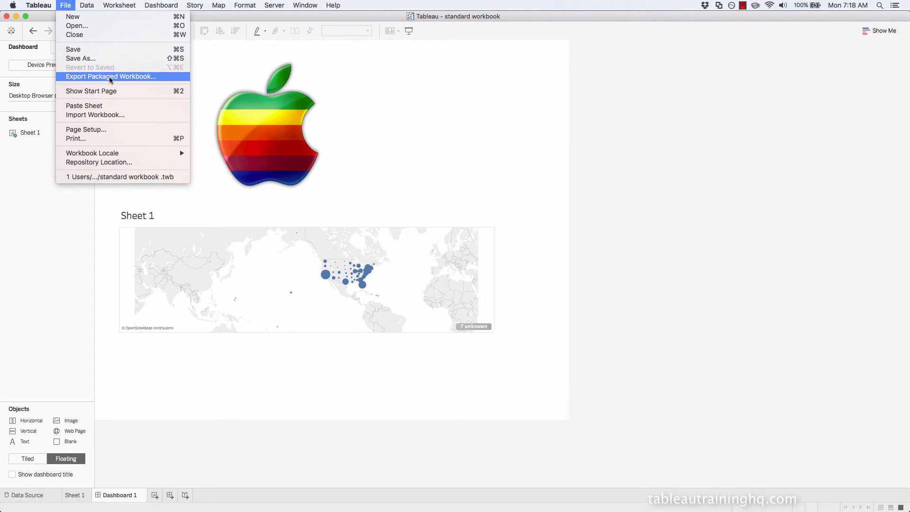
{"action": "left_click", "coordinate": [110, 76]}
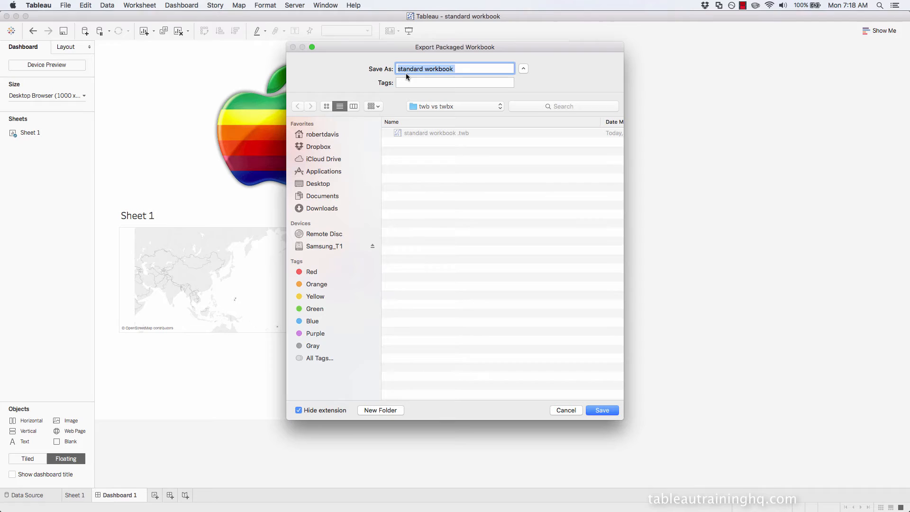
{"action": "type", "text": "package"}
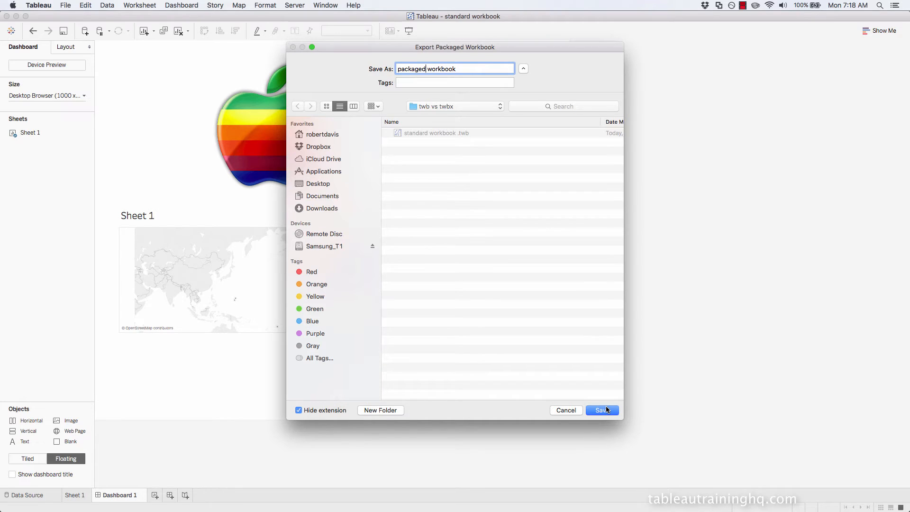
{"action": "left_click", "coordinate": [602, 409]}
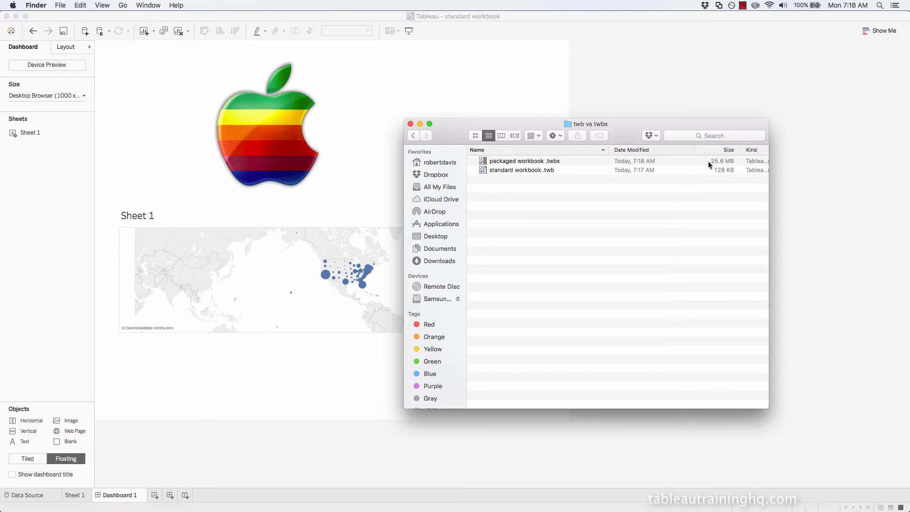
{"action": "mouse_move", "coordinate": [724, 167]}
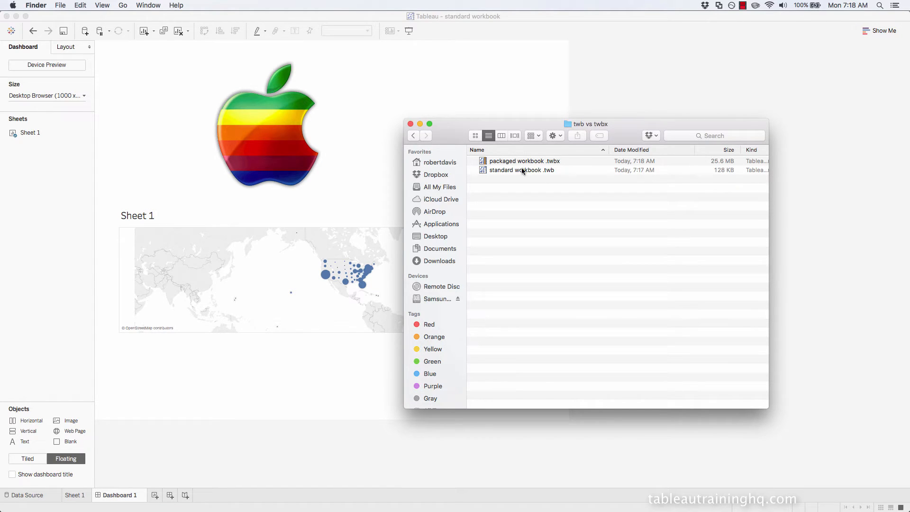
{"action": "mouse_move", "coordinate": [715, 179]}
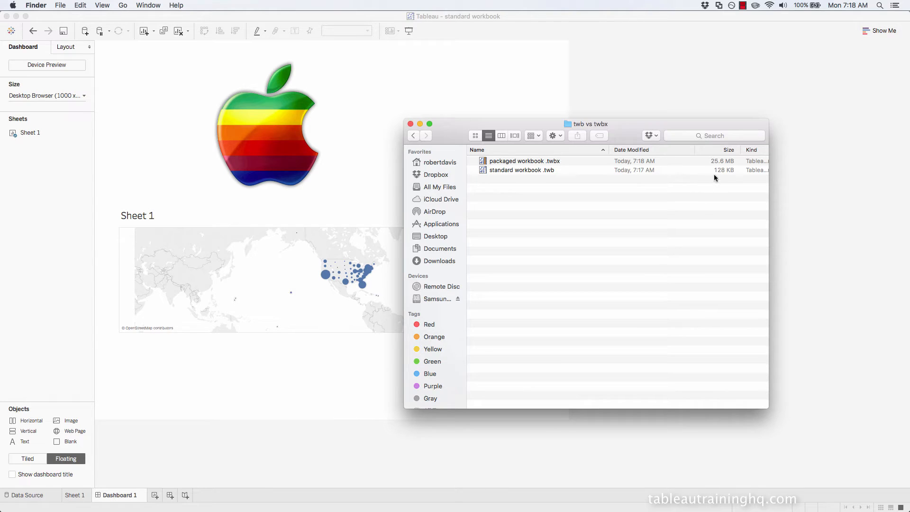
{"action": "mouse_move", "coordinate": [635, 127]}
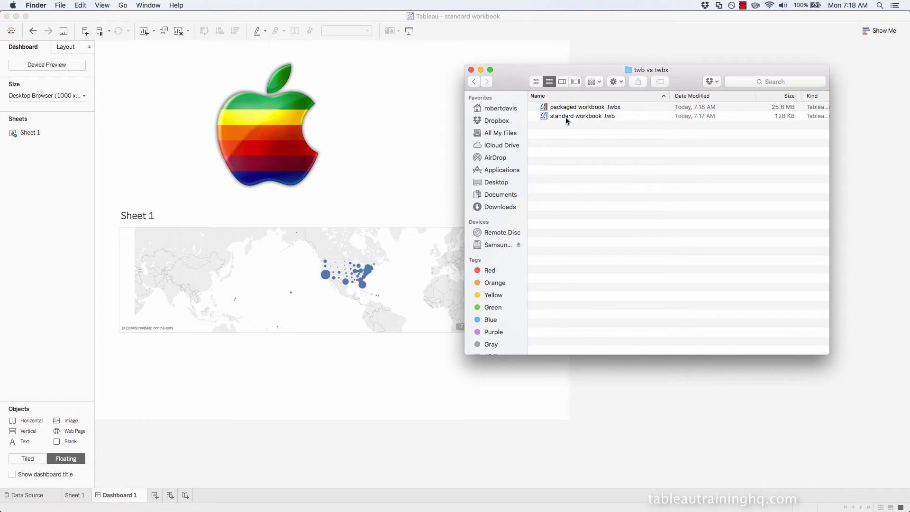
- Select the 128 KB standard workbook .twb to compare it with the 25.6 MB package
{"action": "left_click", "coordinate": [582, 116]}
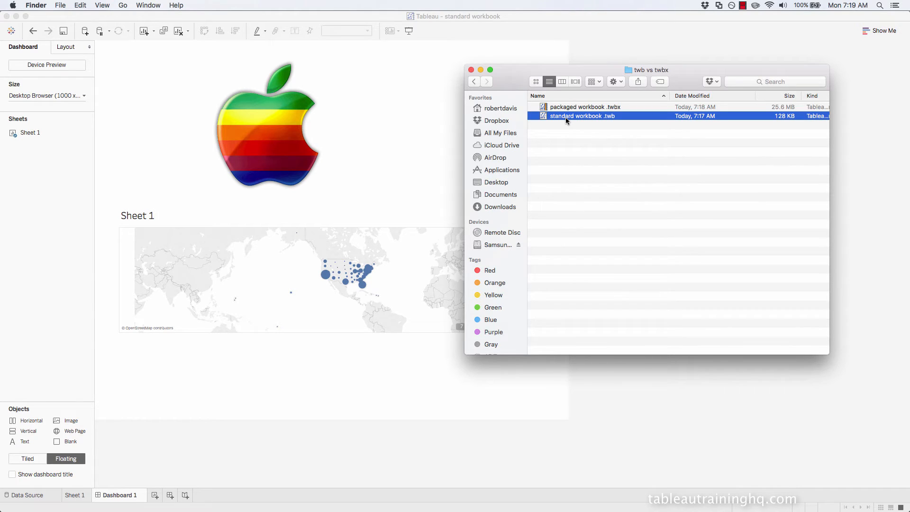
{"action": "left_click", "coordinate": [585, 107]}
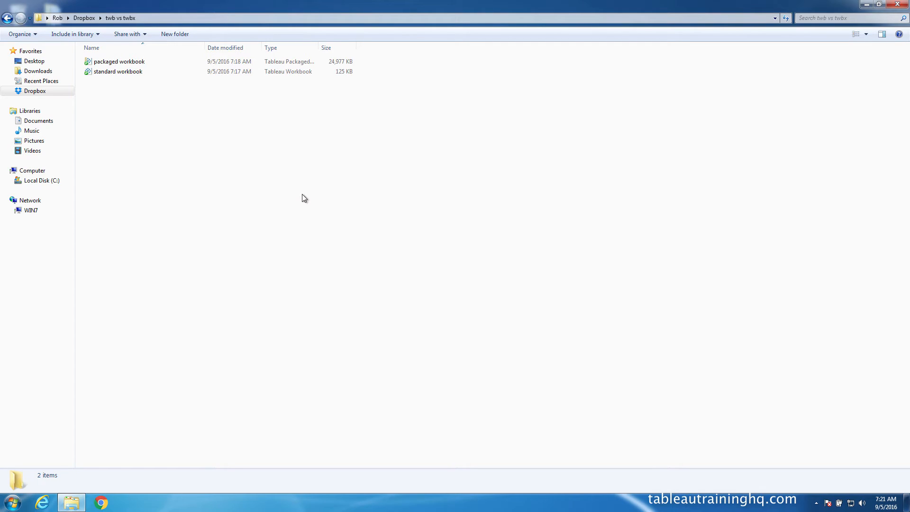
{"action": "mouse_move", "coordinate": [169, 114]}
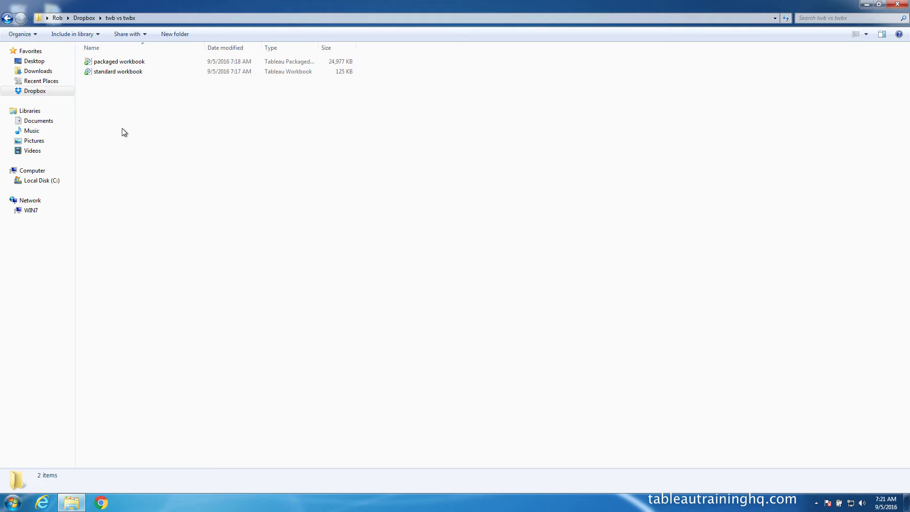
{"action": "mouse_move", "coordinate": [106, 101]}
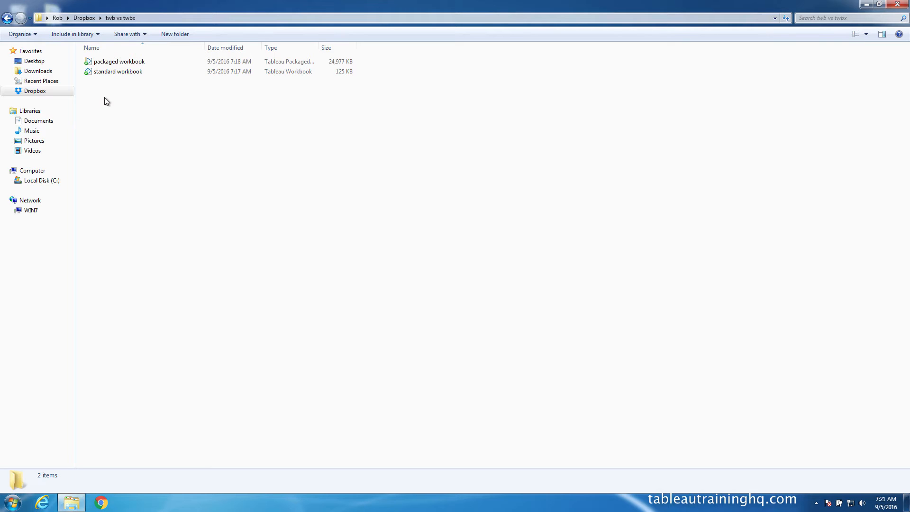
{"action": "mouse_move", "coordinate": [104, 84]}
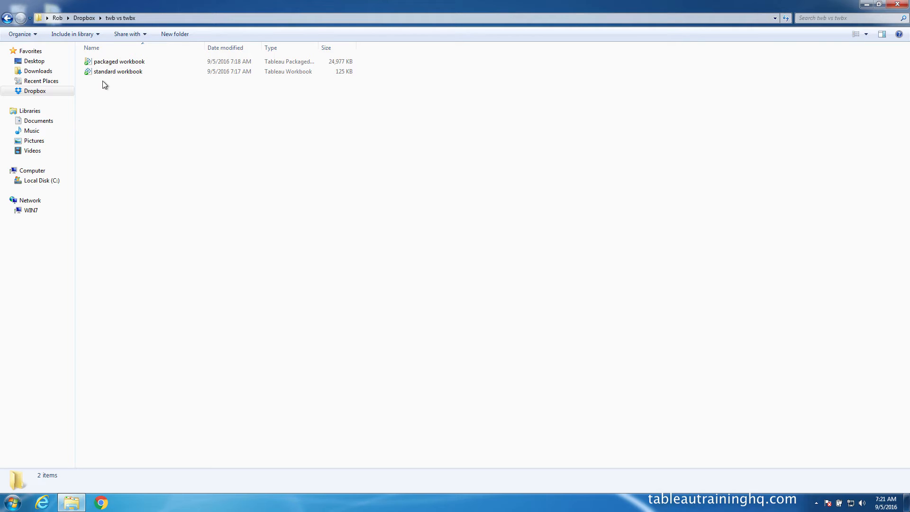
- Open standard workbook in Tableau and dismiss the 'Could not find the referenced file' warning
{"action": "left_click", "coordinate": [118, 72]}
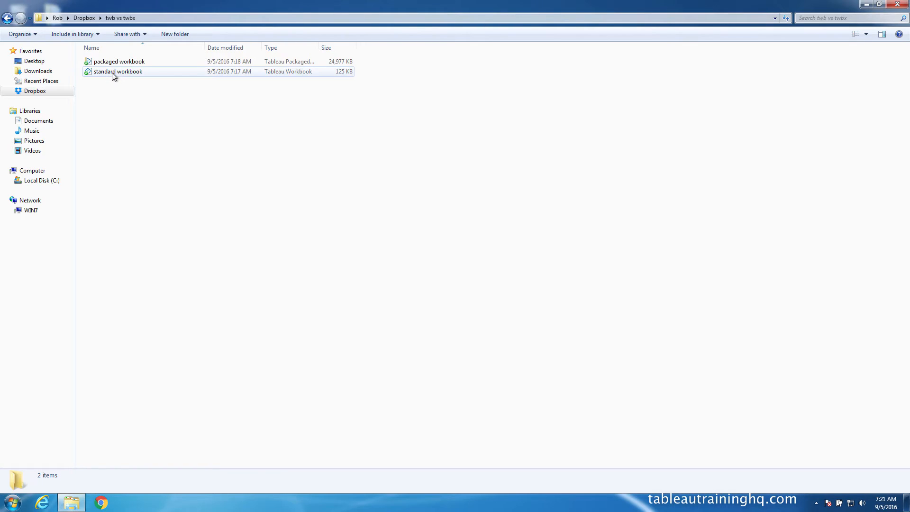
{"action": "double_click", "coordinate": [116, 71]}
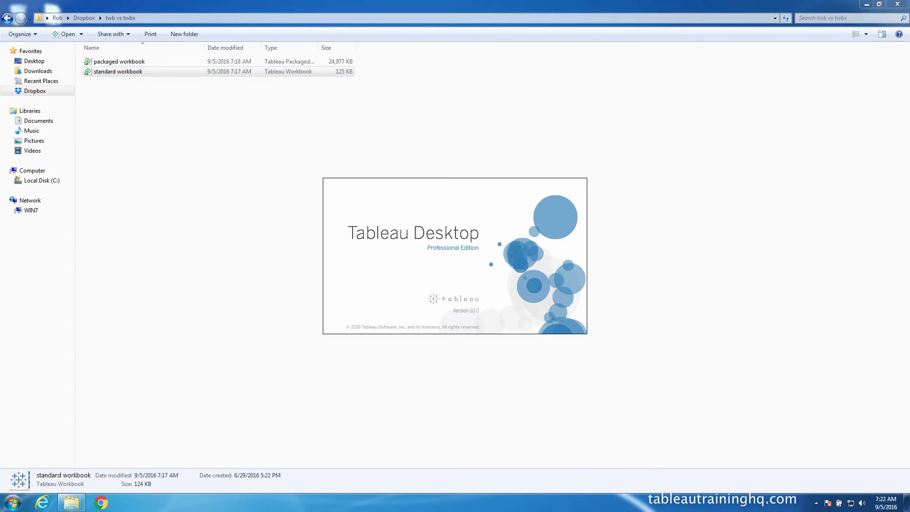
{"action": "double_click", "coordinate": [117, 71]}
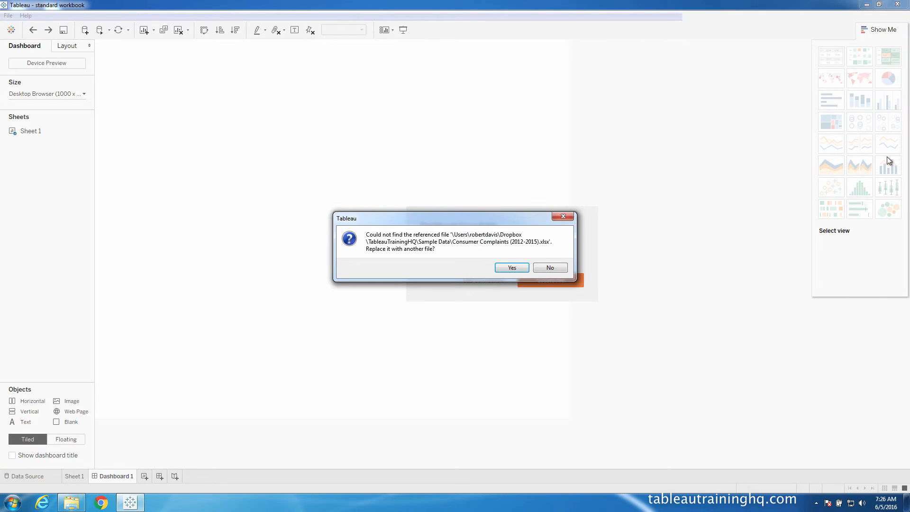
{"action": "mouse_move", "coordinate": [382, 199]}
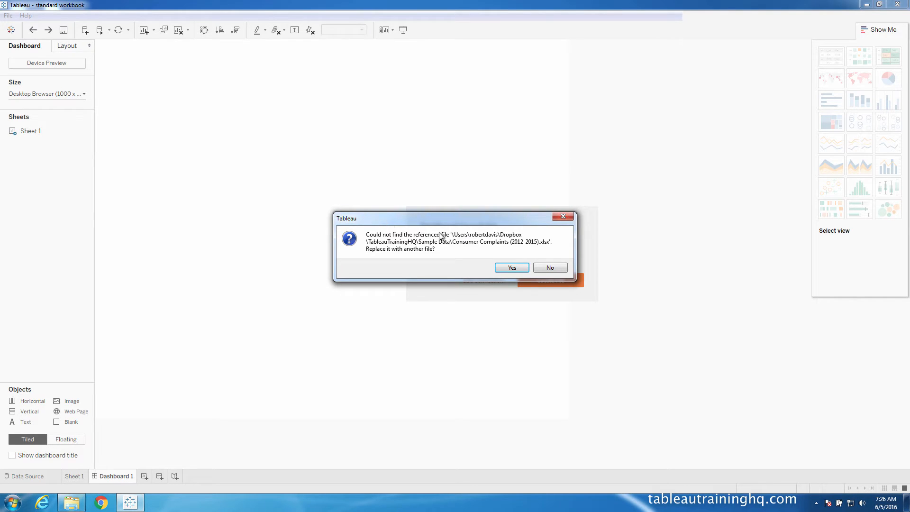
{"action": "mouse_move", "coordinate": [496, 243]}
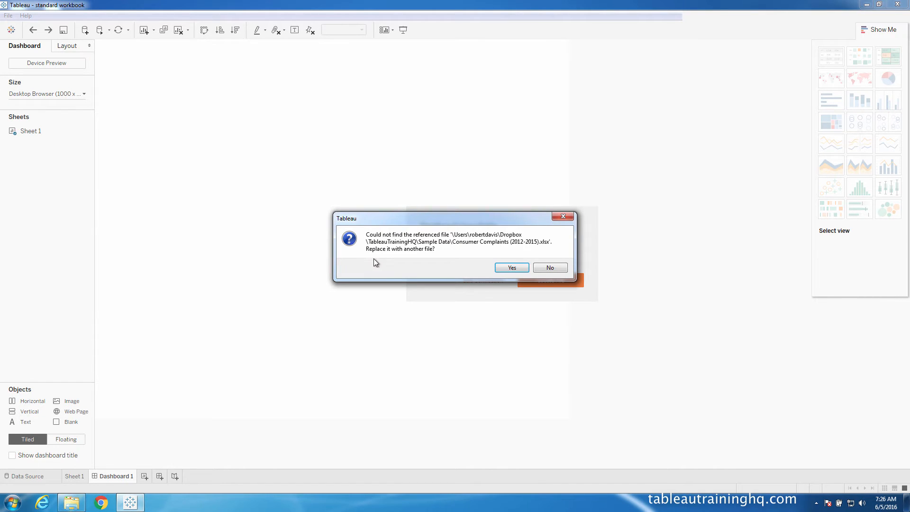
{"action": "mouse_move", "coordinate": [416, 259]}
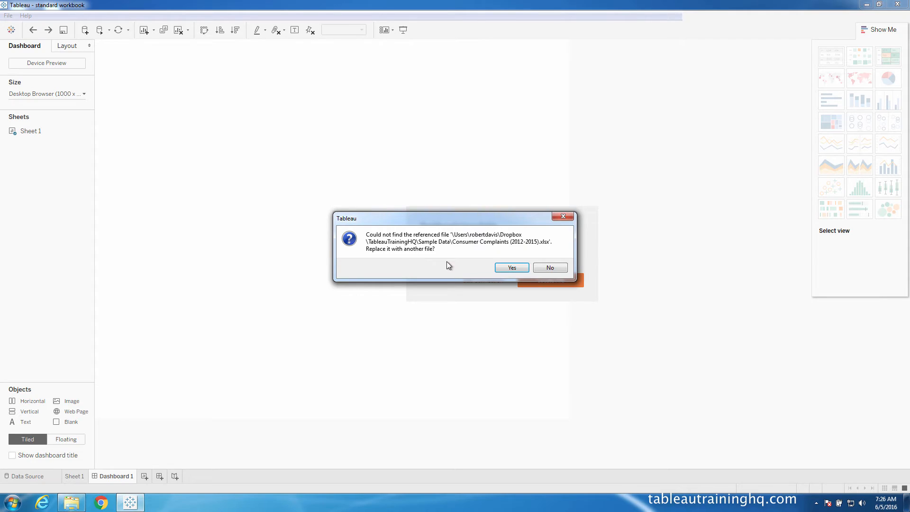
{"action": "mouse_move", "coordinate": [517, 250]}
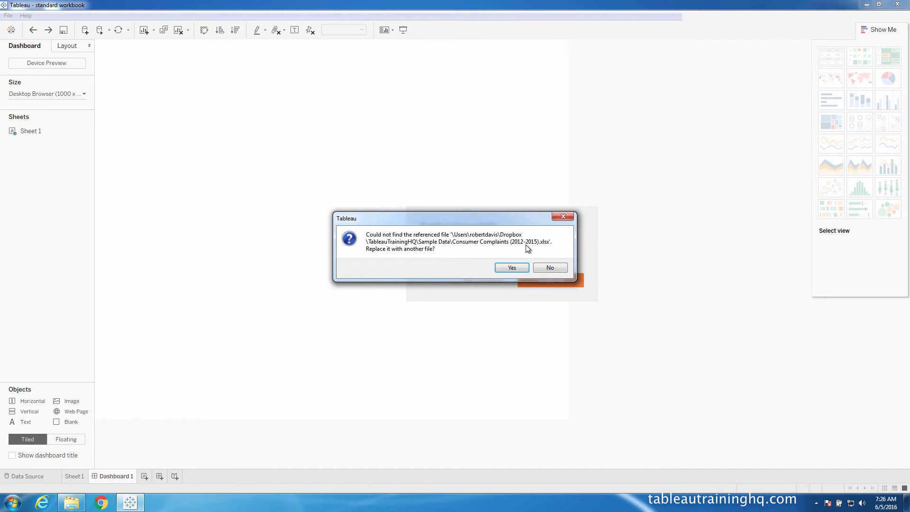
{"action": "mouse_move", "coordinate": [495, 259]}
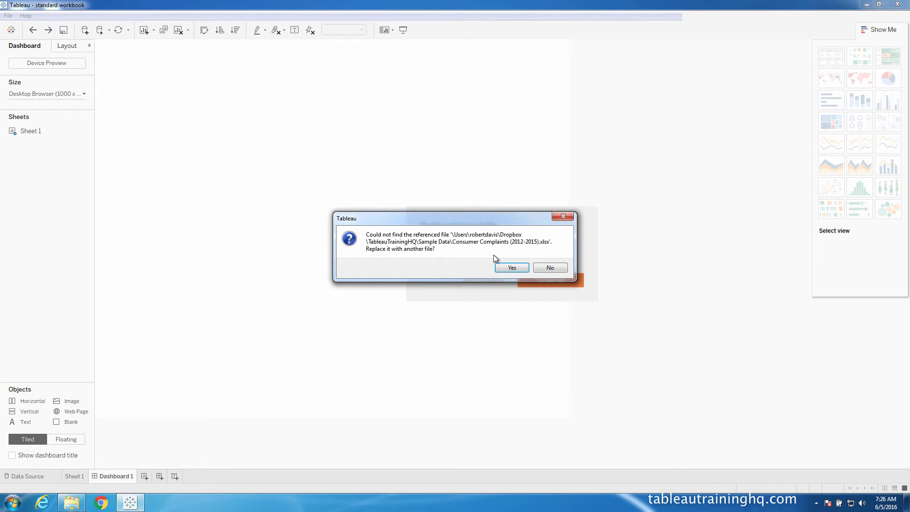
{"action": "mouse_move", "coordinate": [468, 237]}
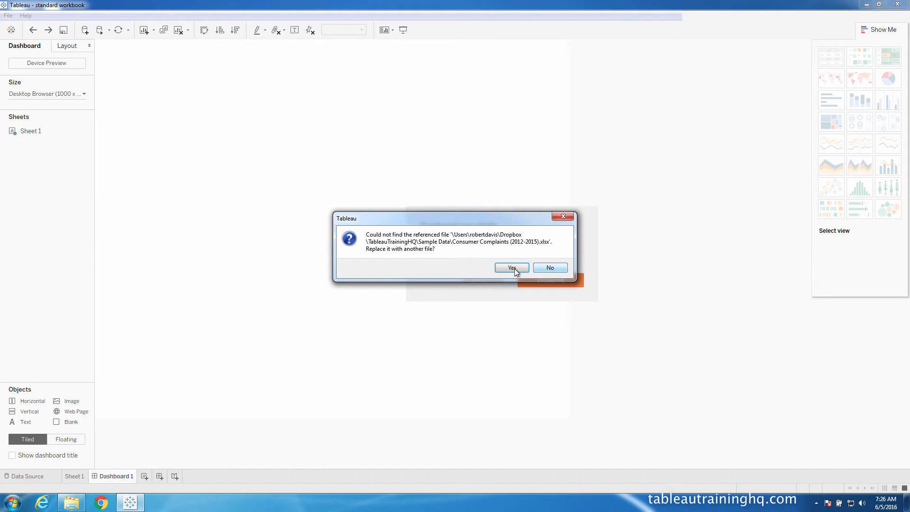
{"action": "left_click", "coordinate": [548, 268]}
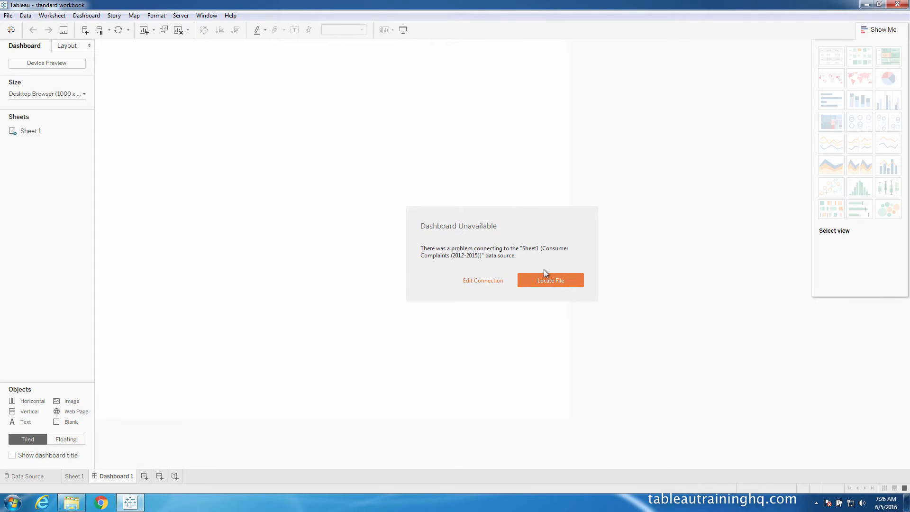
{"action": "mouse_move", "coordinate": [74, 479]}
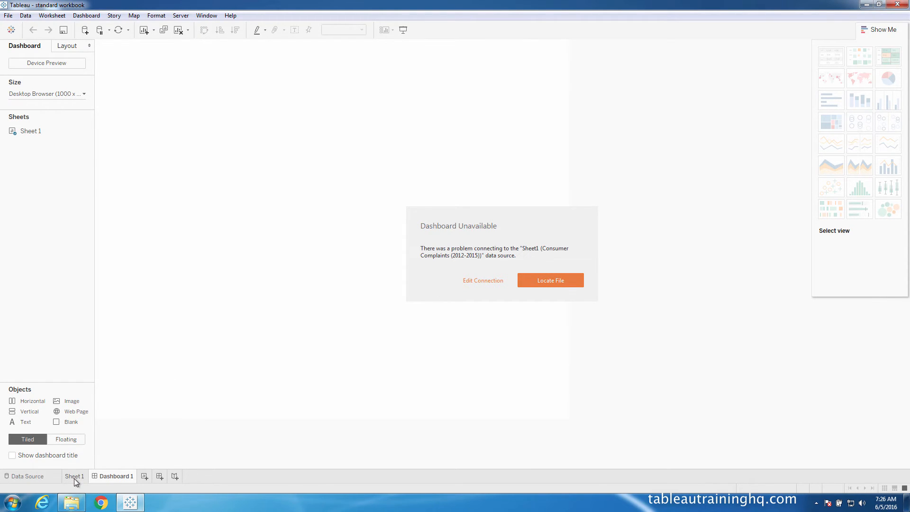
{"action": "left_click", "coordinate": [74, 476]}
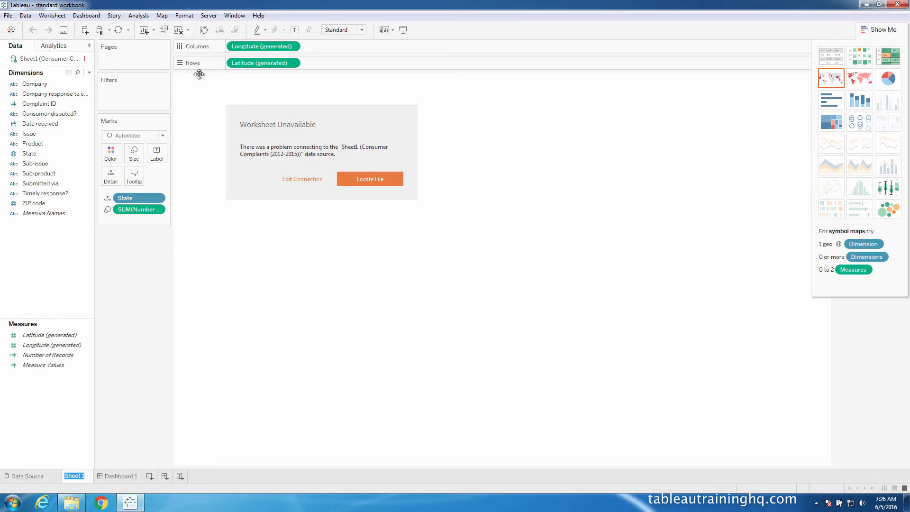
{"action": "mouse_move", "coordinate": [318, 247]}
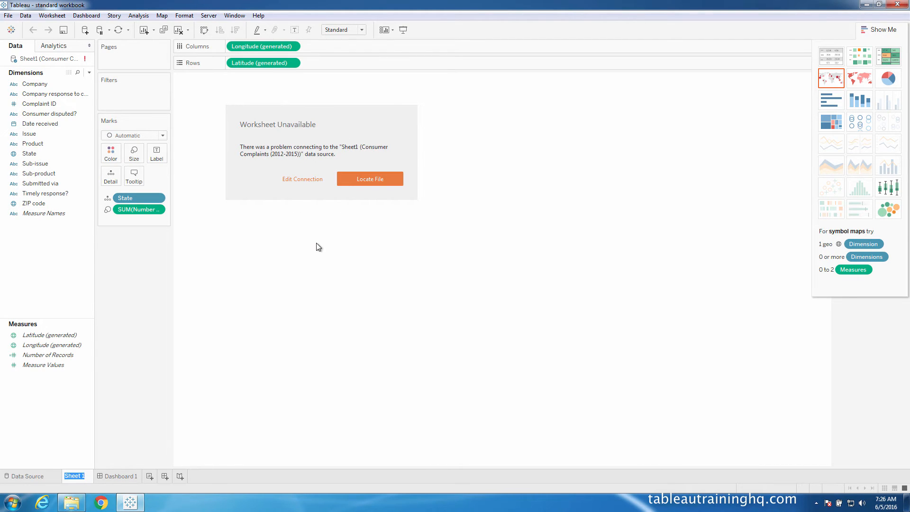
{"action": "left_click", "coordinate": [116, 475]}
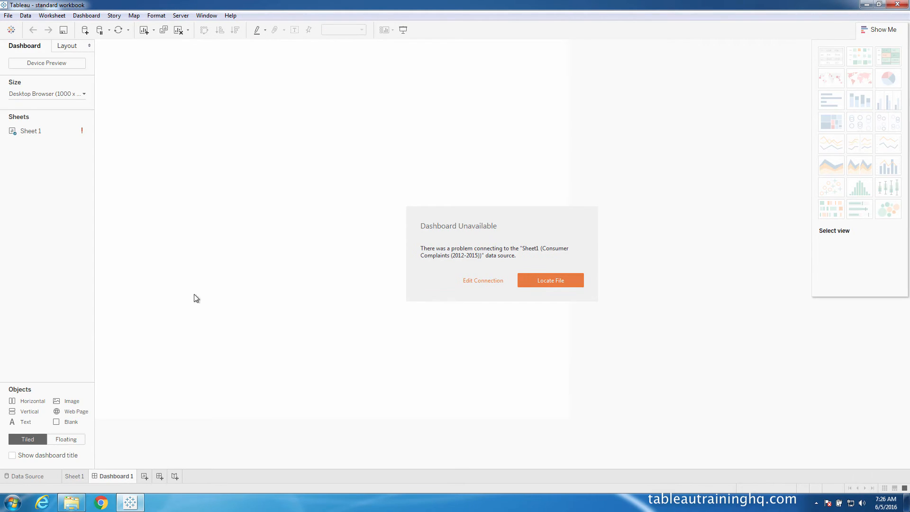
{"action": "mouse_move", "coordinate": [560, 220]}
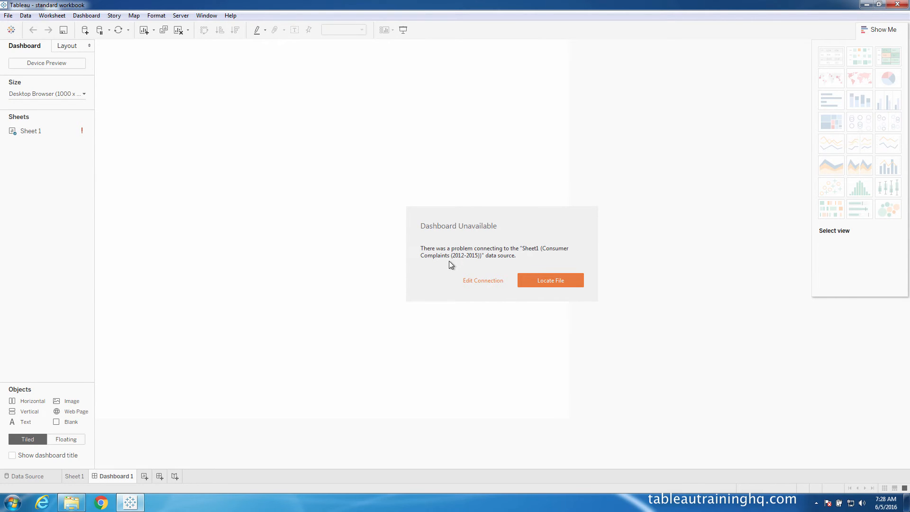
{"action": "mouse_move", "coordinate": [432, 237]}
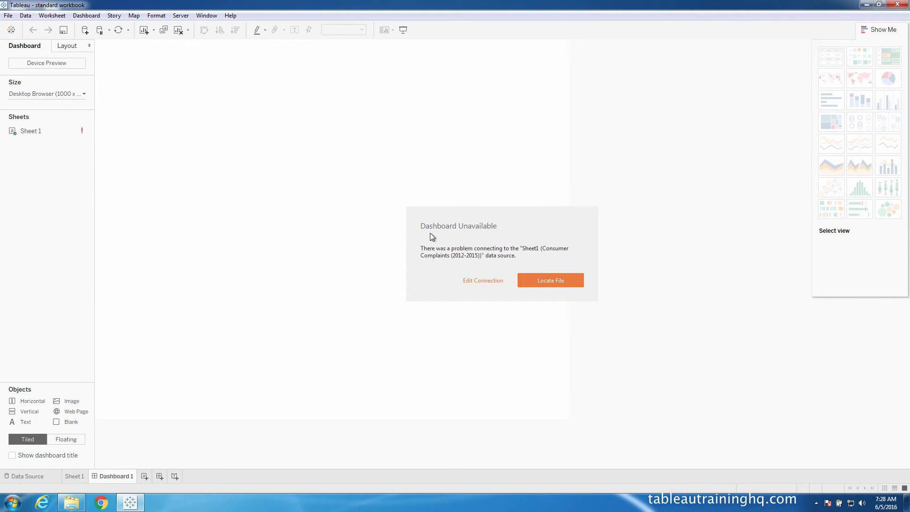
- Use Locate File to point to Consumer Complaints (2012-2015).xlsx
{"action": "left_click", "coordinate": [549, 280]}
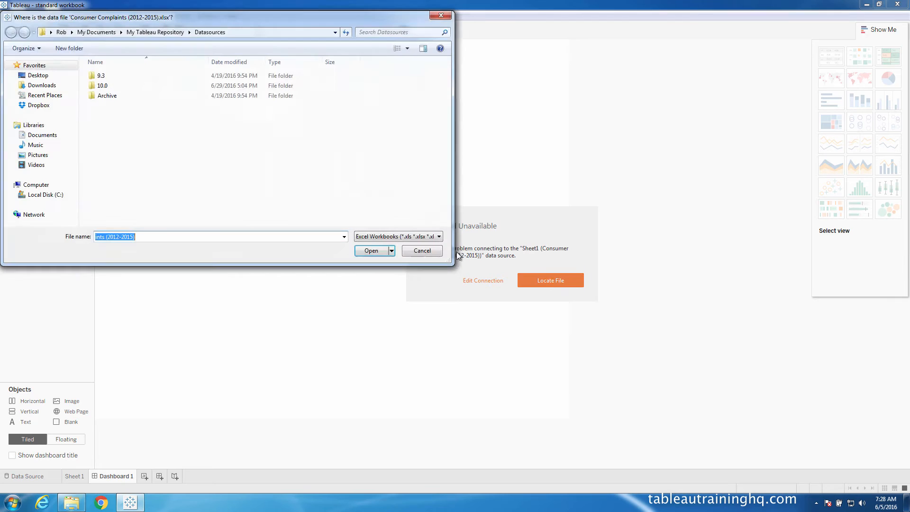
{"action": "left_click", "coordinate": [370, 250]}
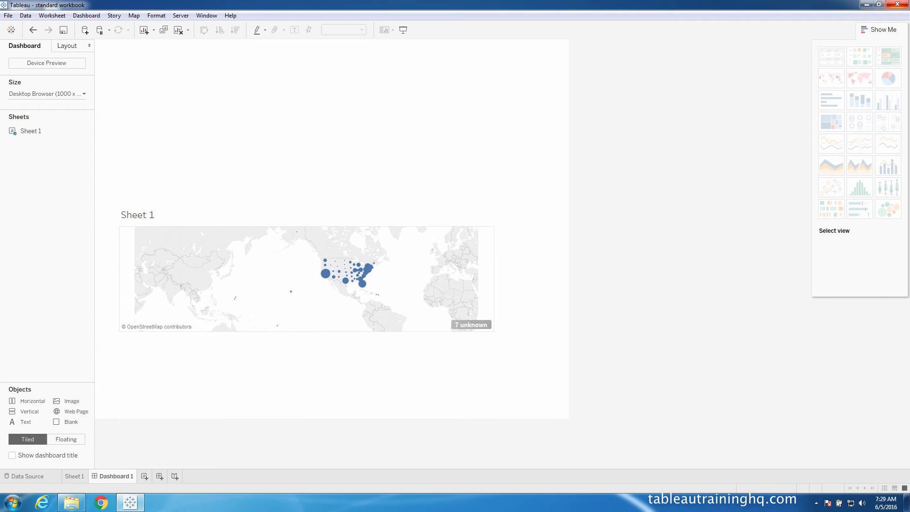
{"action": "mouse_move", "coordinate": [829, 185]}
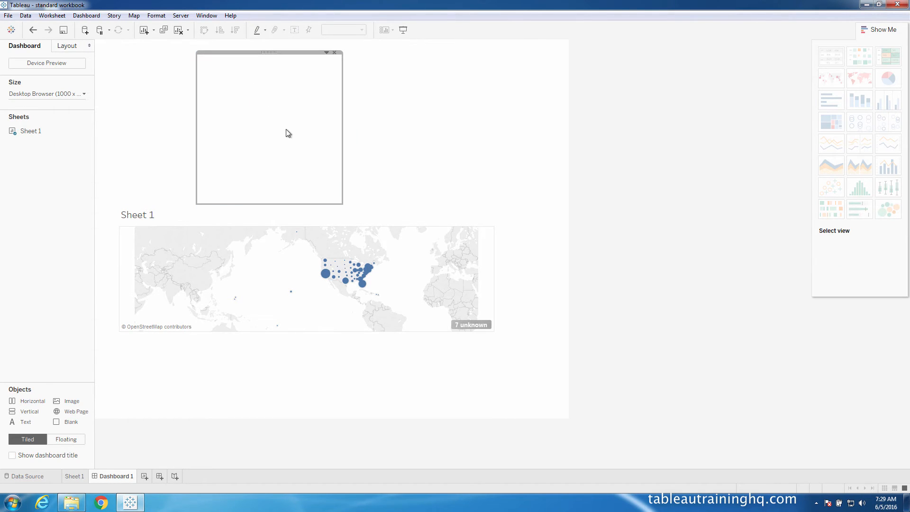
{"action": "mouse_move", "coordinate": [293, 185]}
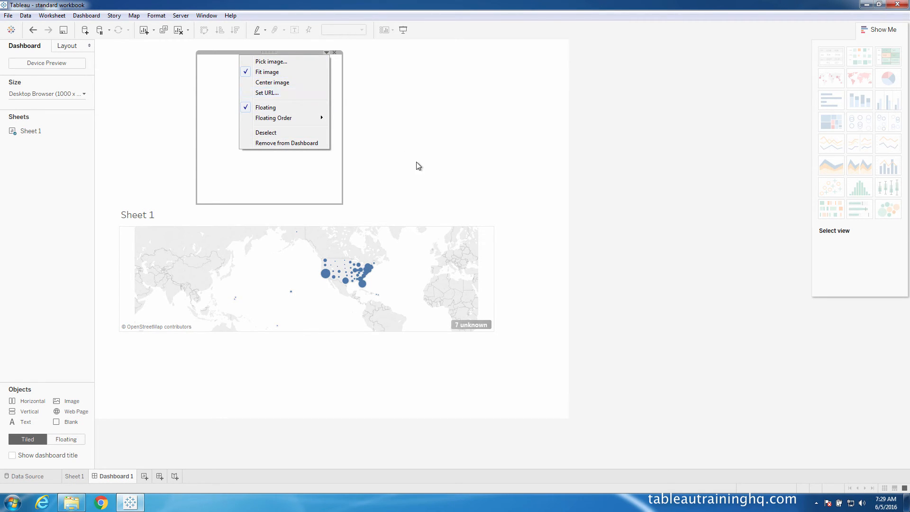
{"action": "left_click", "coordinate": [418, 166]}
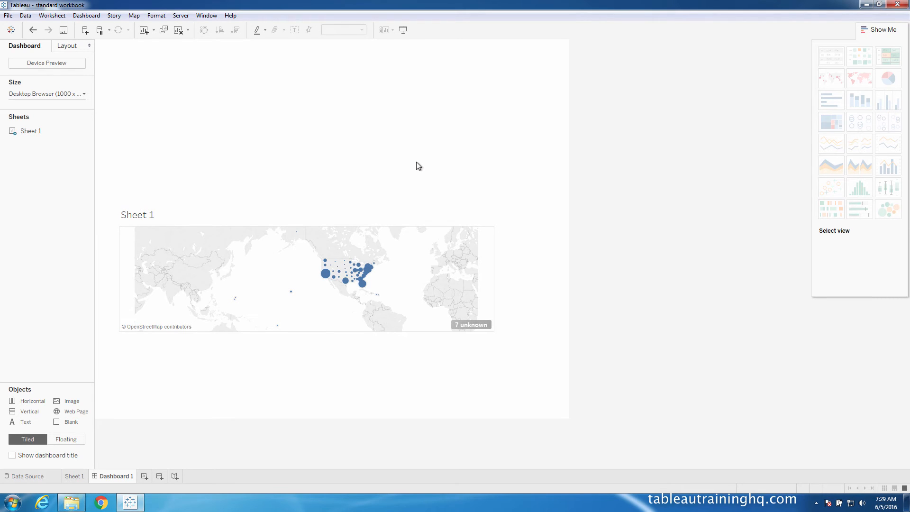
{"action": "mouse_move", "coordinate": [358, 163]}
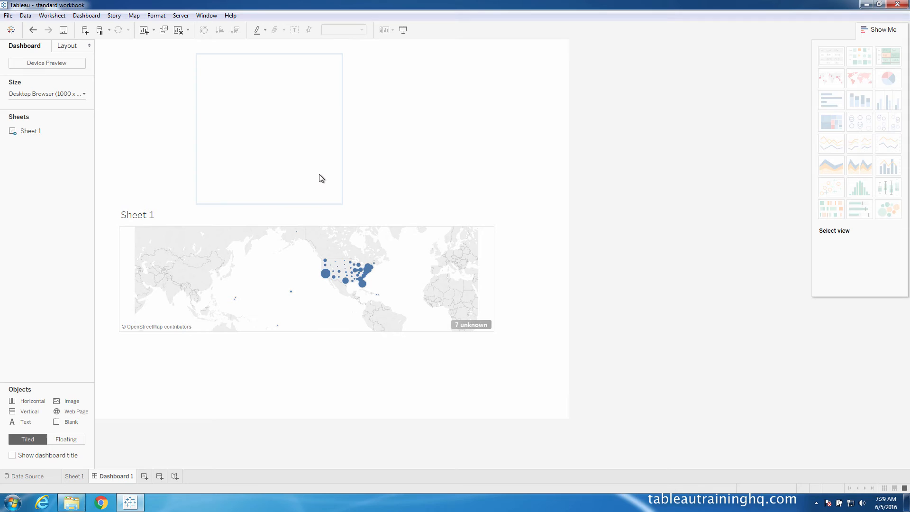
{"action": "mouse_move", "coordinate": [267, 157]}
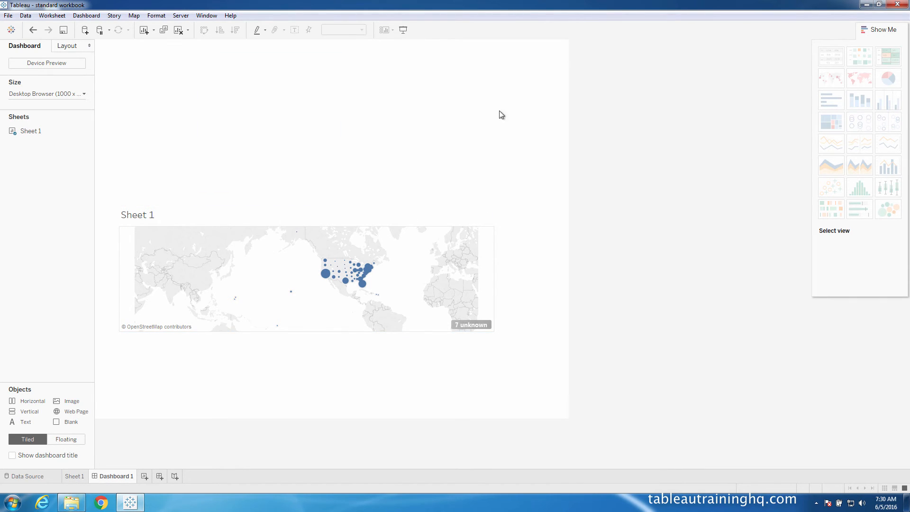
{"action": "mouse_move", "coordinate": [846, 19]}
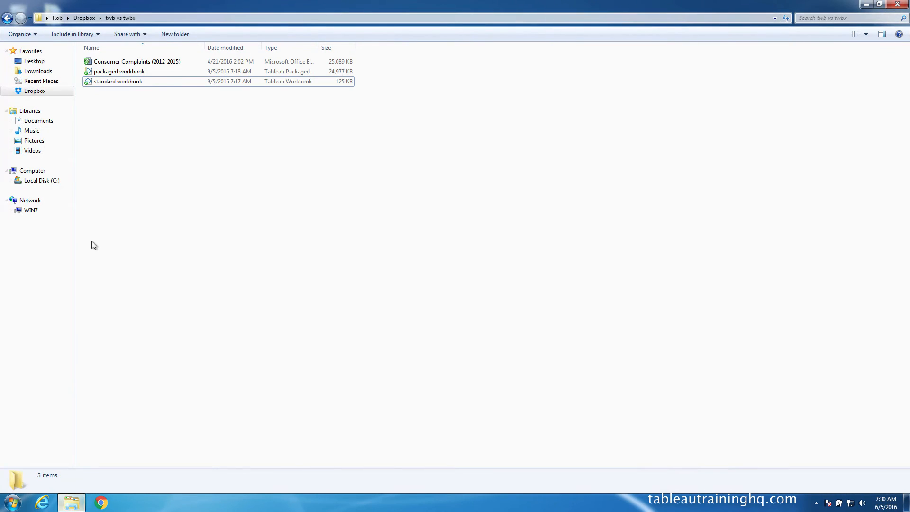
{"action": "mouse_move", "coordinate": [119, 71]}
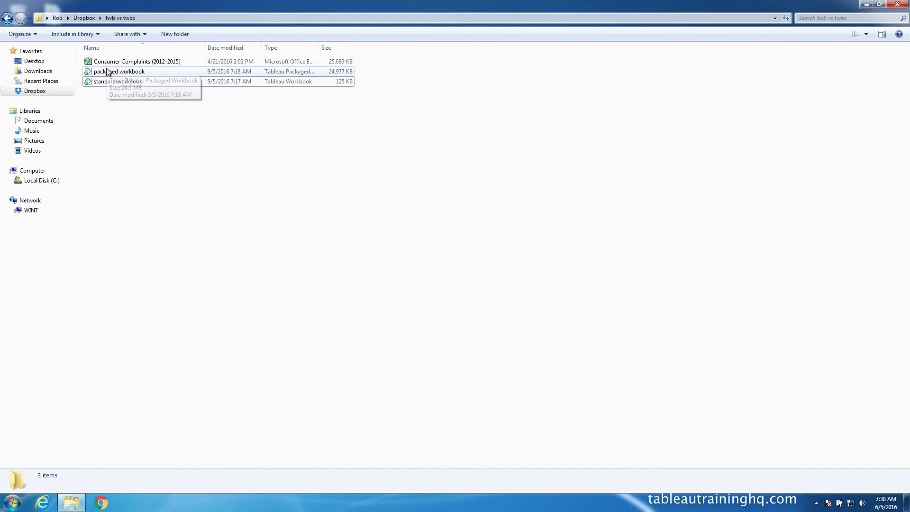
- Select packaged workbook in the twb vs twbx folder and launch it in Tableau
{"action": "left_click", "coordinate": [119, 72]}
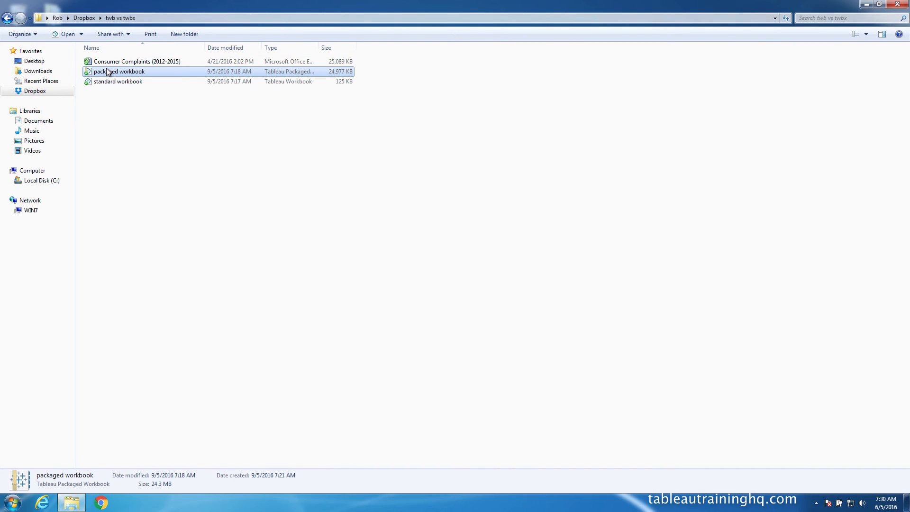
{"action": "double_click", "coordinate": [118, 71]}
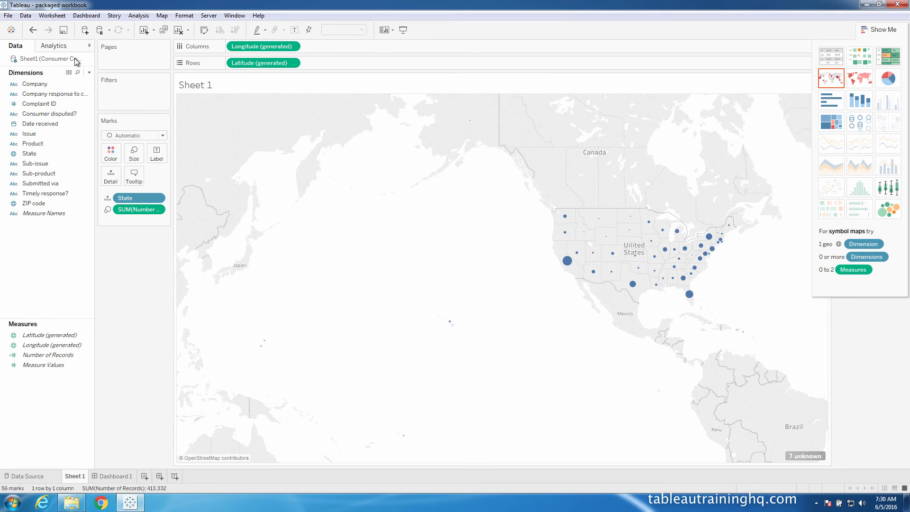
- View the data source's Connection Properties showing a temporary extracted Excel path, then close them
{"action": "right_click", "coordinate": [46, 58]}
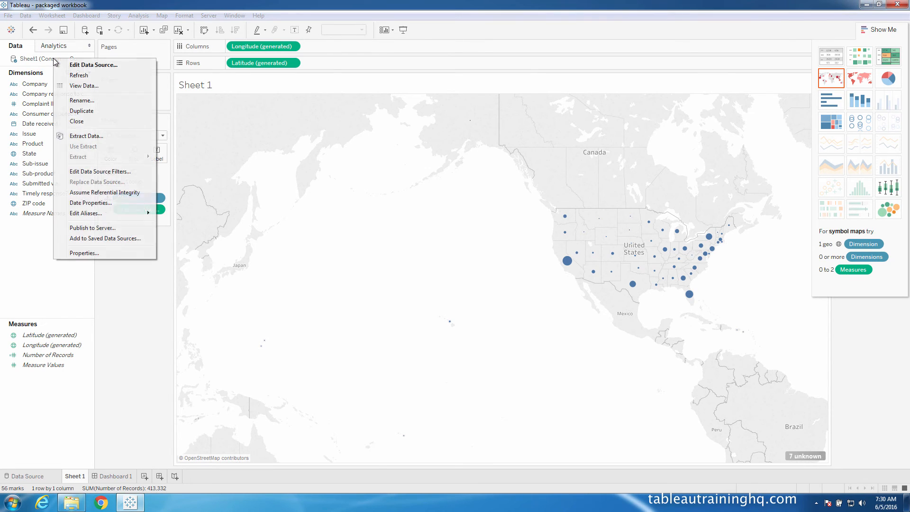
{"action": "mouse_move", "coordinate": [84, 253]}
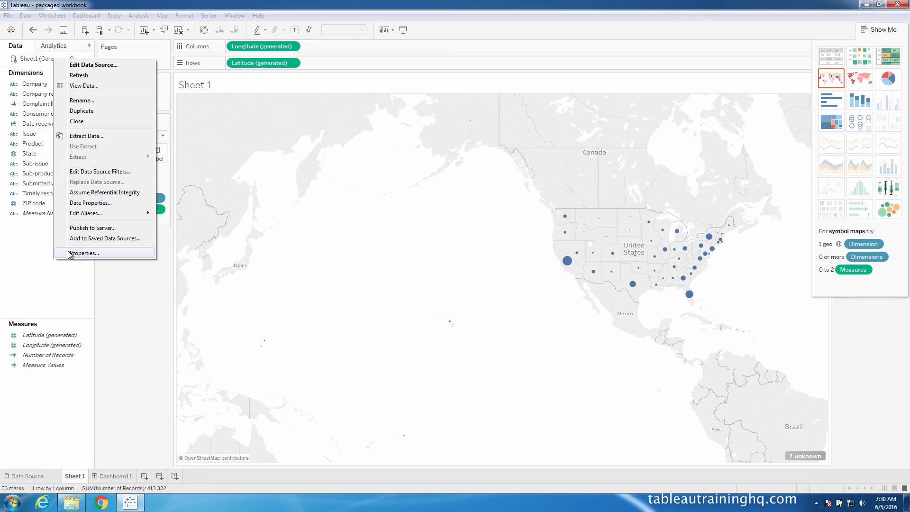
{"action": "left_click", "coordinate": [83, 253]}
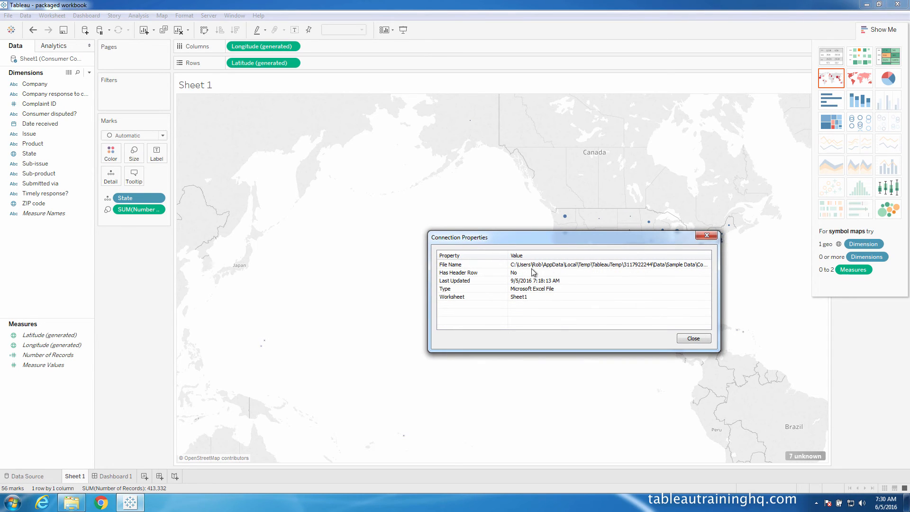
{"action": "mouse_move", "coordinate": [576, 271]}
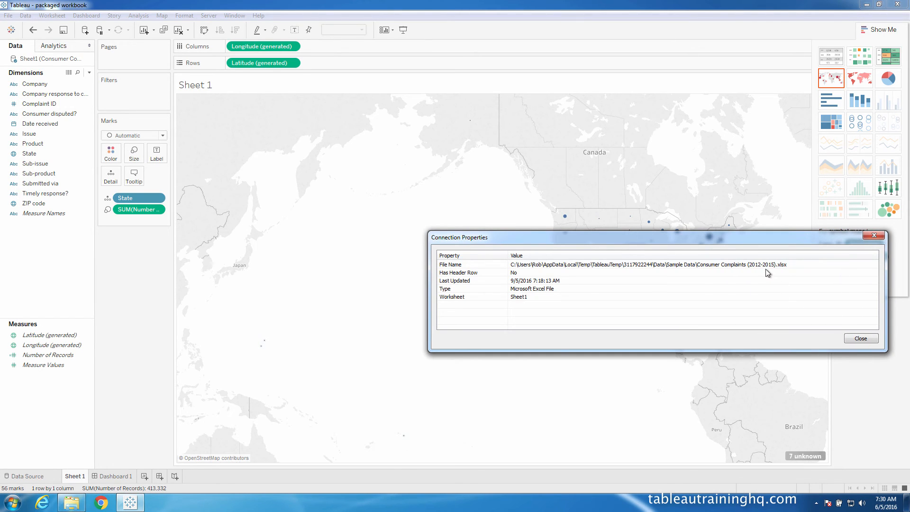
{"action": "mouse_move", "coordinate": [628, 270]}
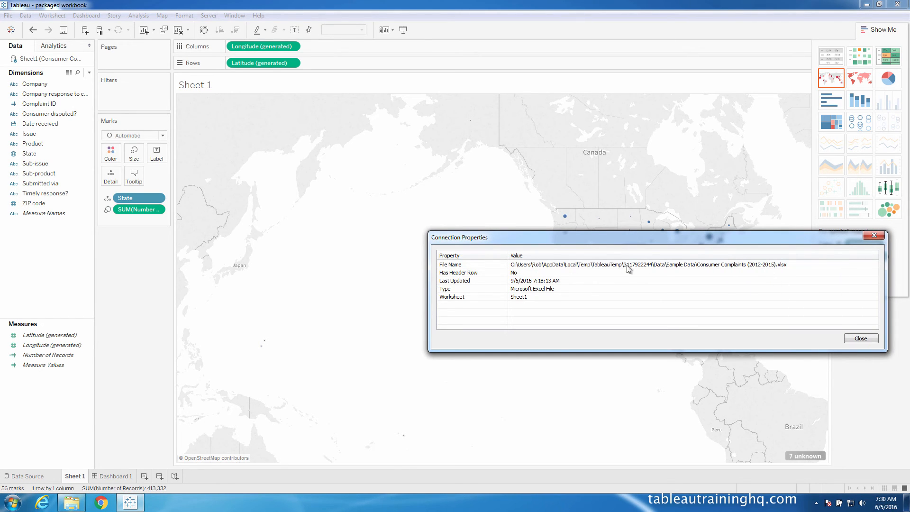
{"action": "mouse_move", "coordinate": [540, 269]}
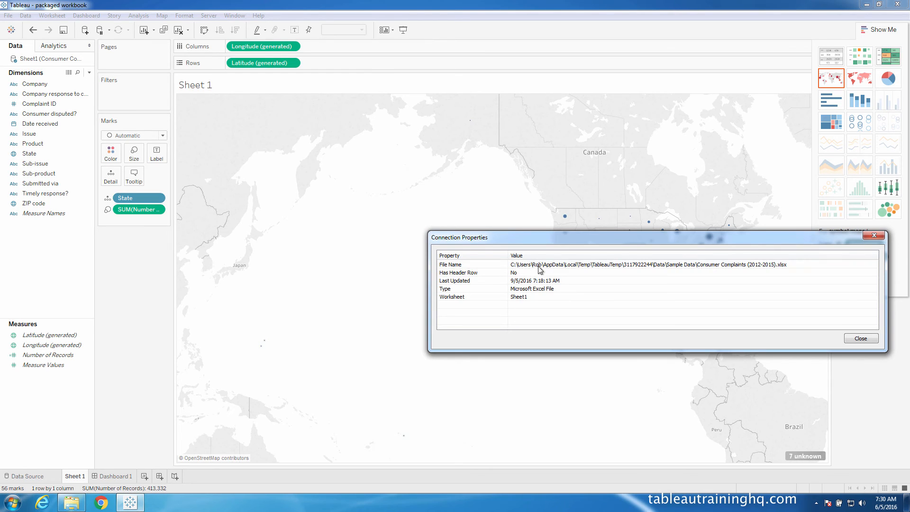
{"action": "mouse_move", "coordinate": [774, 274]}
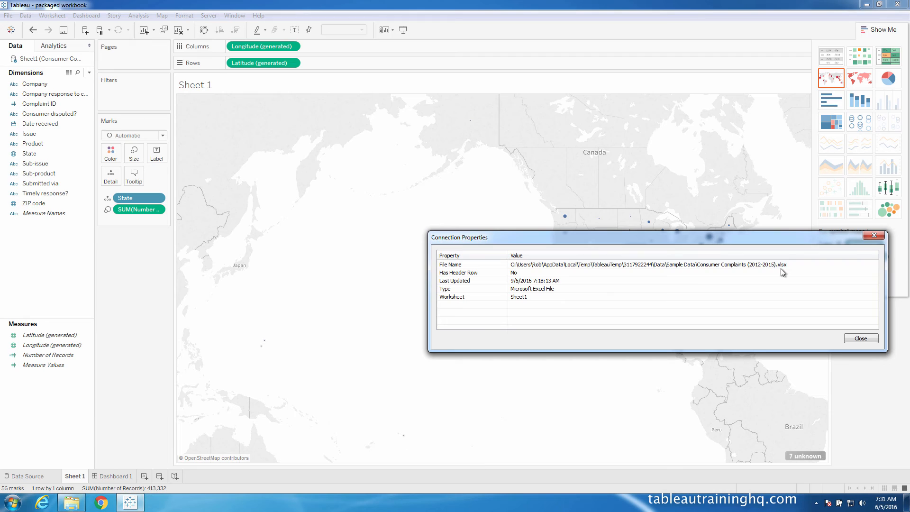
{"action": "mouse_move", "coordinate": [159, 89]}
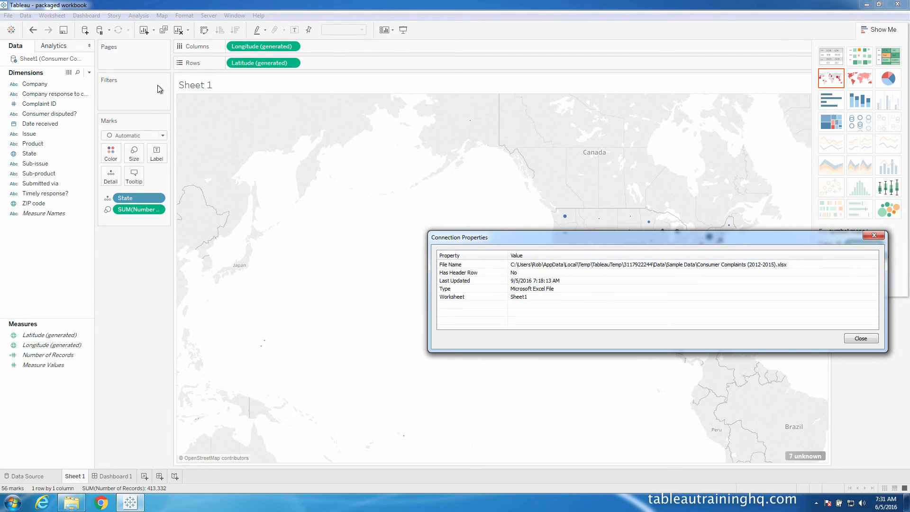
{"action": "mouse_move", "coordinate": [650, 268]}
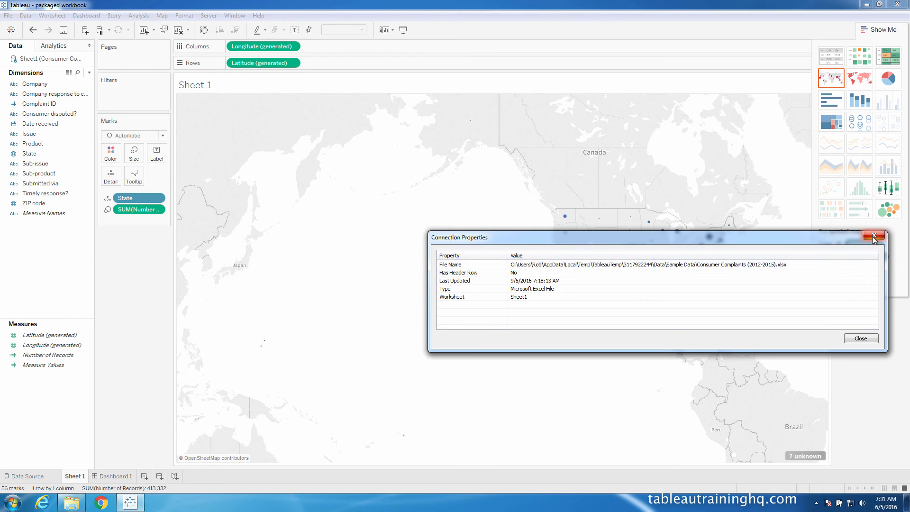
{"action": "left_click", "coordinate": [874, 236]}
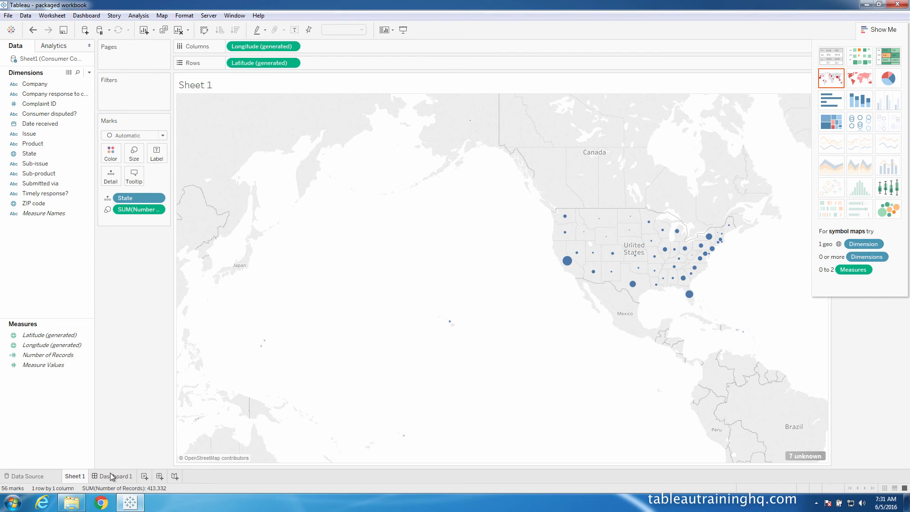
{"action": "left_click", "coordinate": [115, 475]}
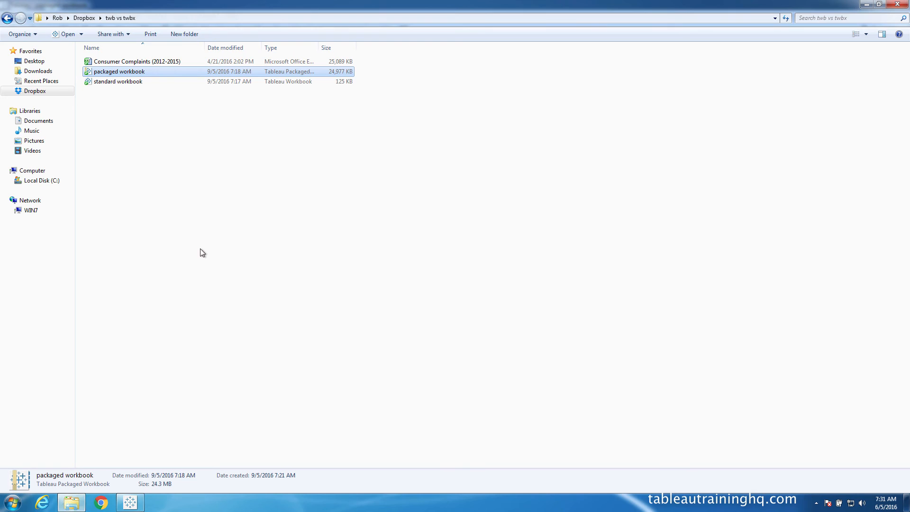
{"action": "mouse_move", "coordinate": [346, 93]}
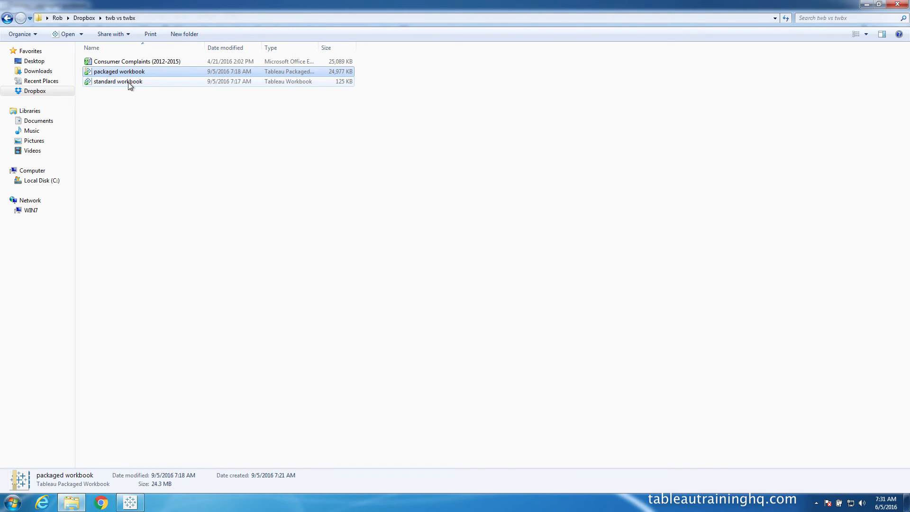
- Select the standard workbook, then the packaged workbook, in the twb vs twbx folder
{"action": "left_click", "coordinate": [118, 81]}
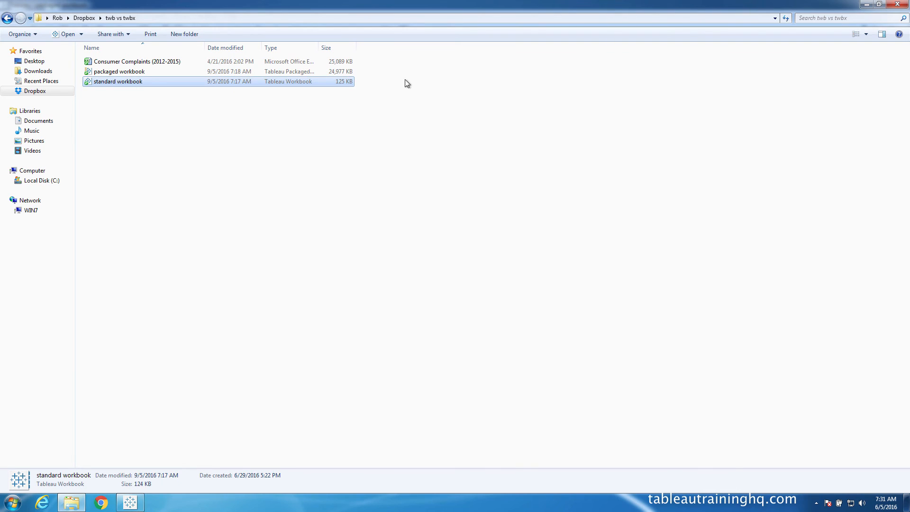
{"action": "left_click", "coordinate": [119, 70]}
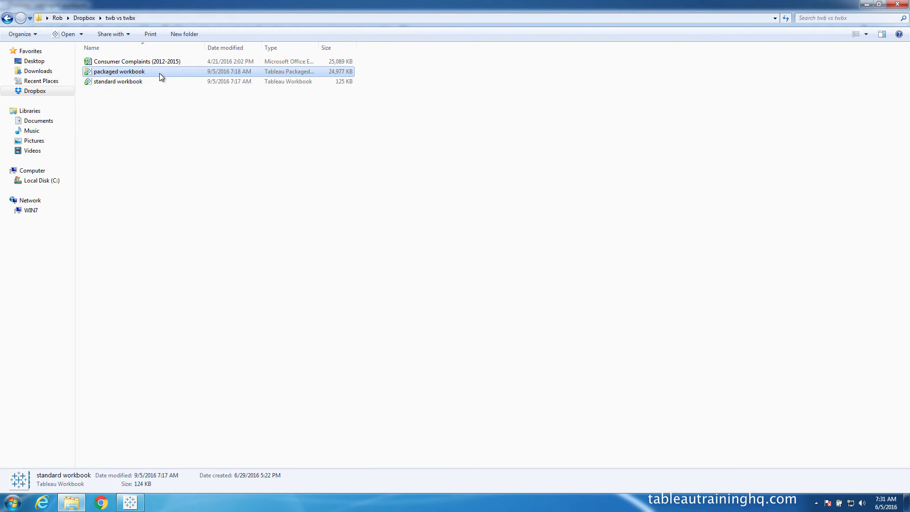
{"action": "left_click", "coordinate": [119, 71]}
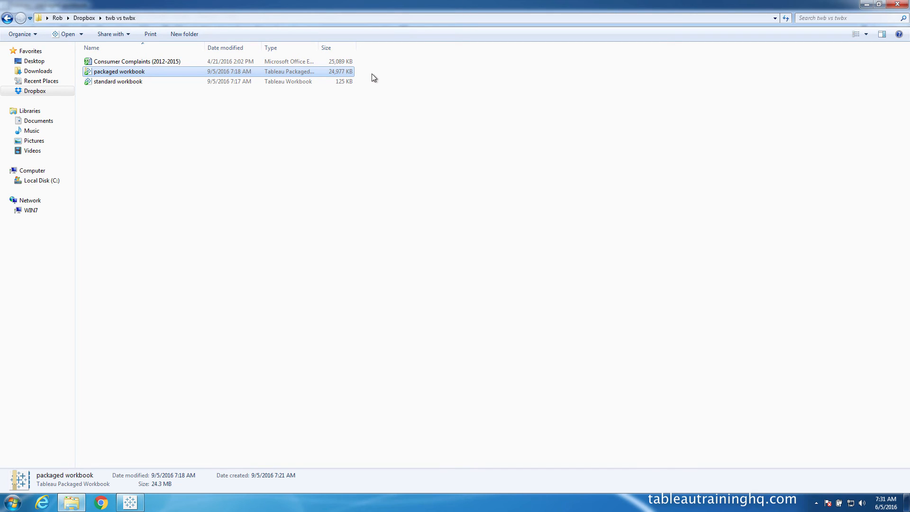
{"action": "mouse_move", "coordinate": [898, 33]}
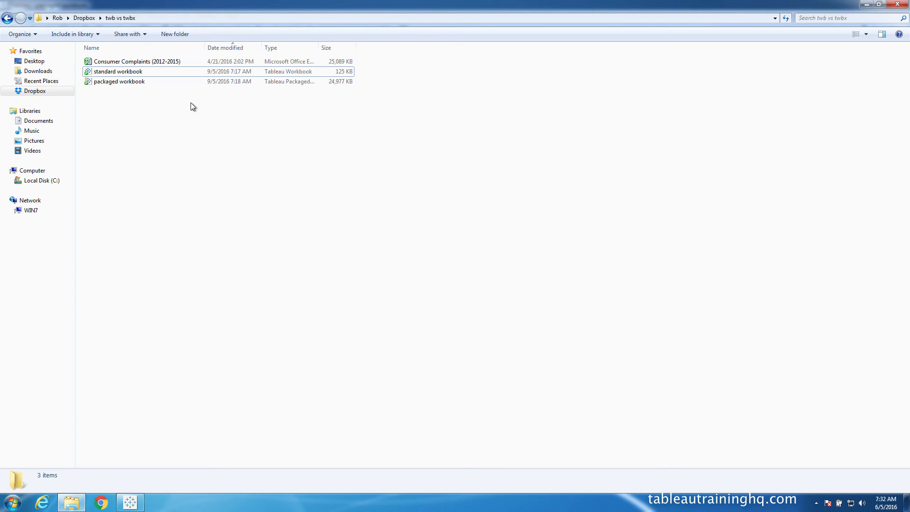
{"action": "left_click", "coordinate": [118, 81]}
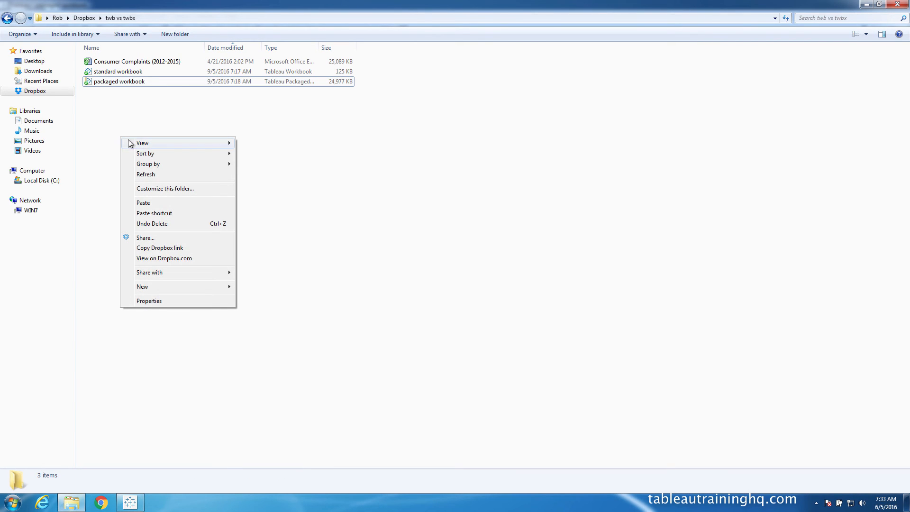
- Create a New folder, open it, and unpackage the packaged workbook into a .twb file
{"action": "left_click", "coordinate": [142, 286]}
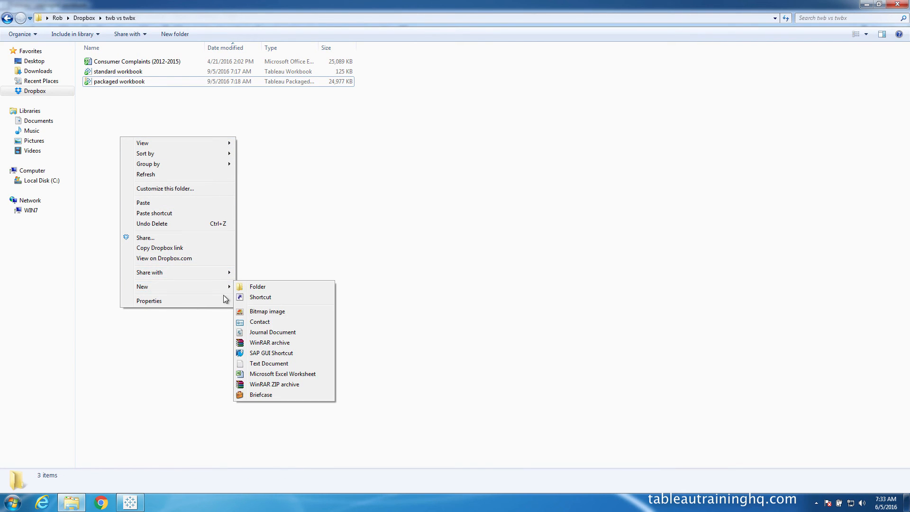
{"action": "left_click", "coordinate": [256, 286]}
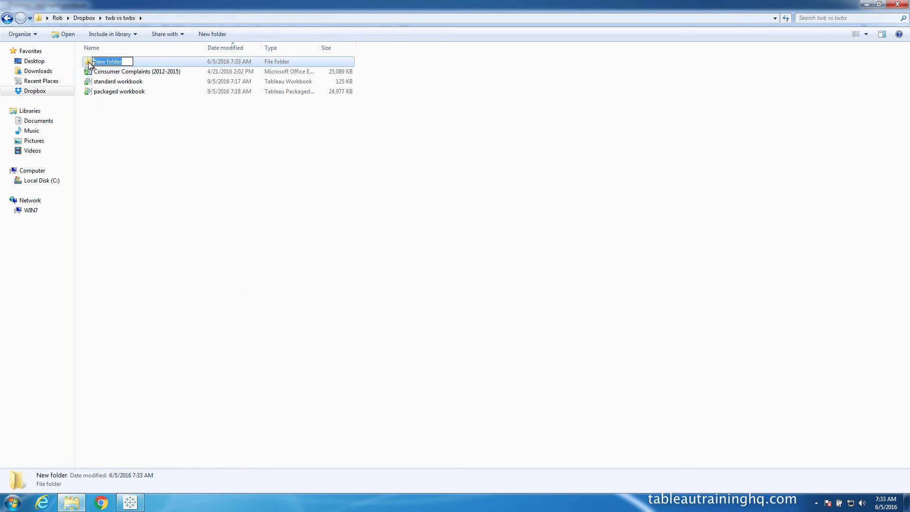
{"action": "double_click", "coordinate": [108, 61]}
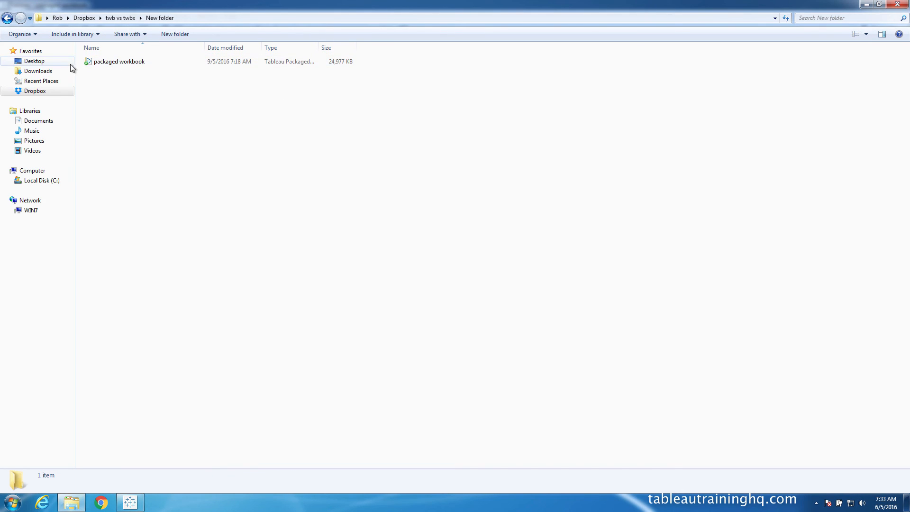
{"action": "right_click", "coordinate": [118, 62]}
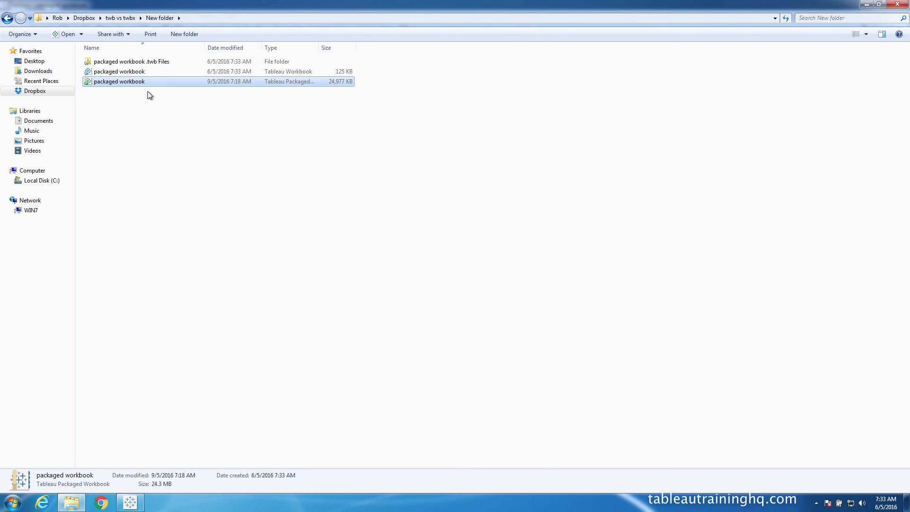
{"action": "mouse_move", "coordinate": [168, 106]}
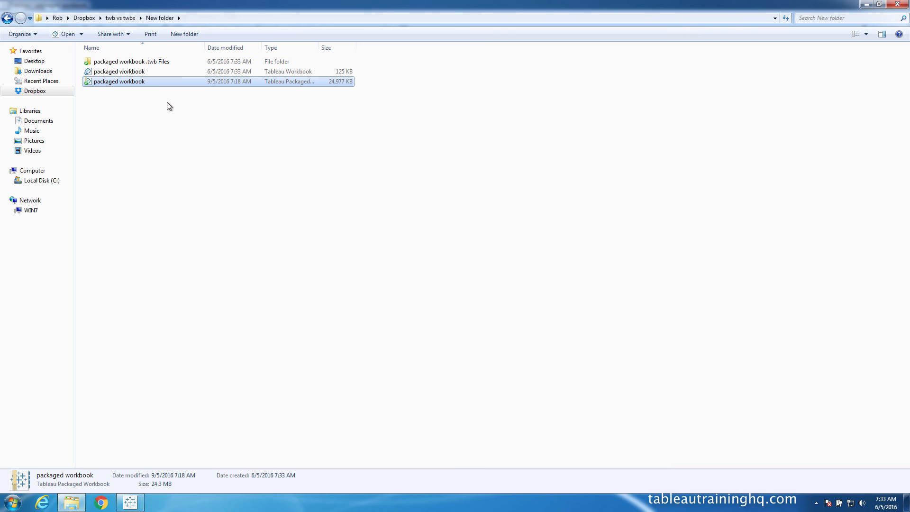
{"action": "mouse_move", "coordinate": [133, 94]}
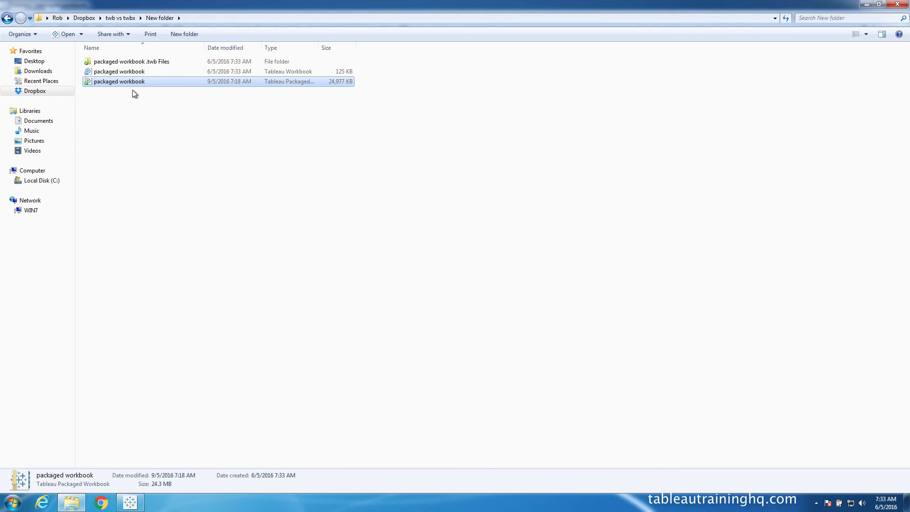
{"action": "mouse_move", "coordinate": [292, 80]}
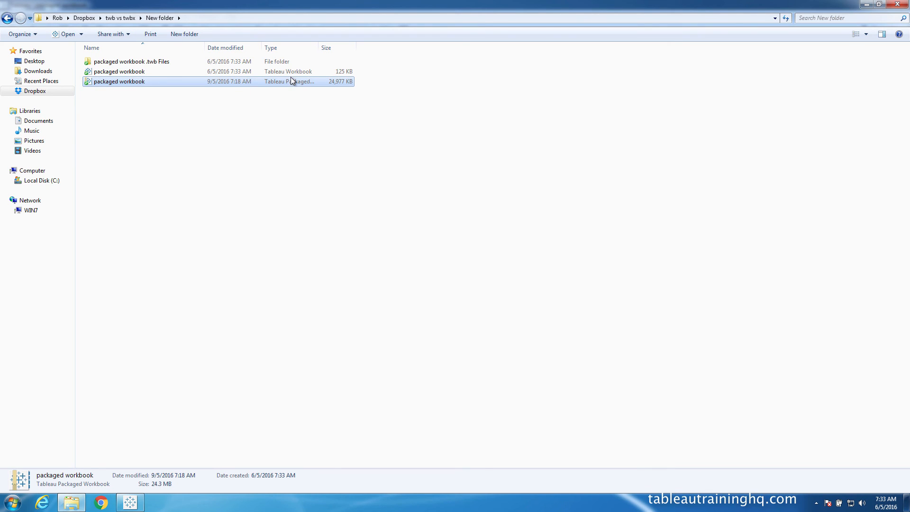
{"action": "left_click", "coordinate": [119, 70]}
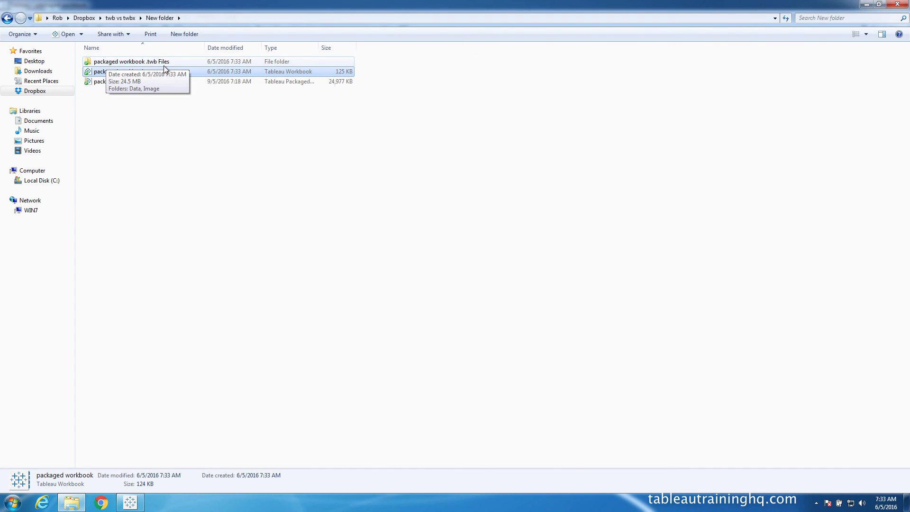
{"action": "double_click", "coordinate": [132, 61]}
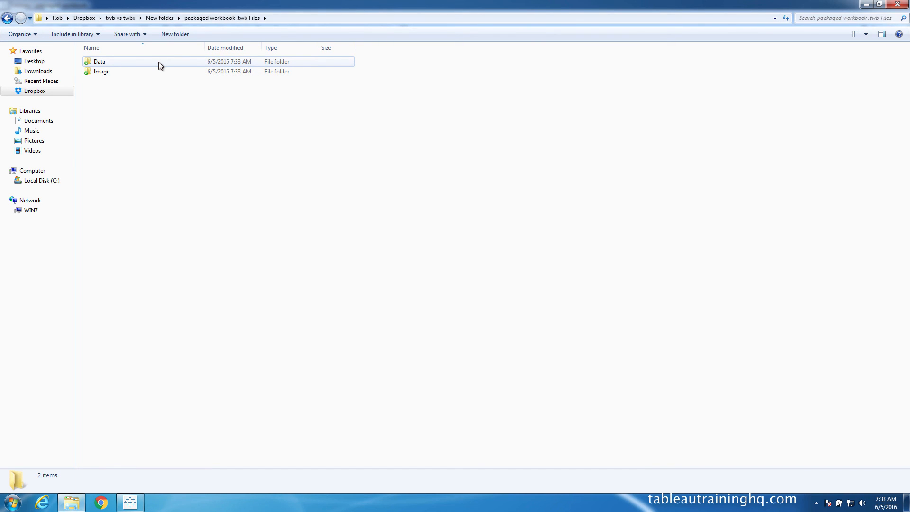
{"action": "double_click", "coordinate": [99, 61]}
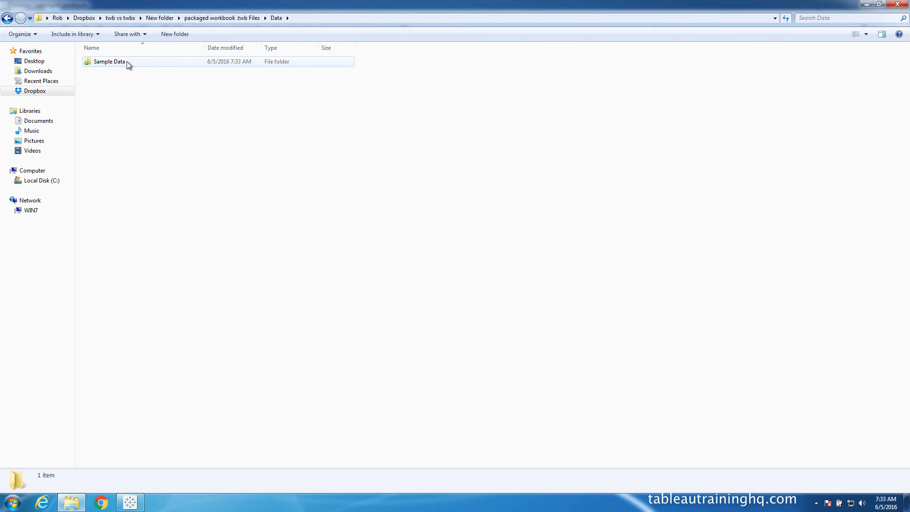
{"action": "double_click", "coordinate": [108, 61]}
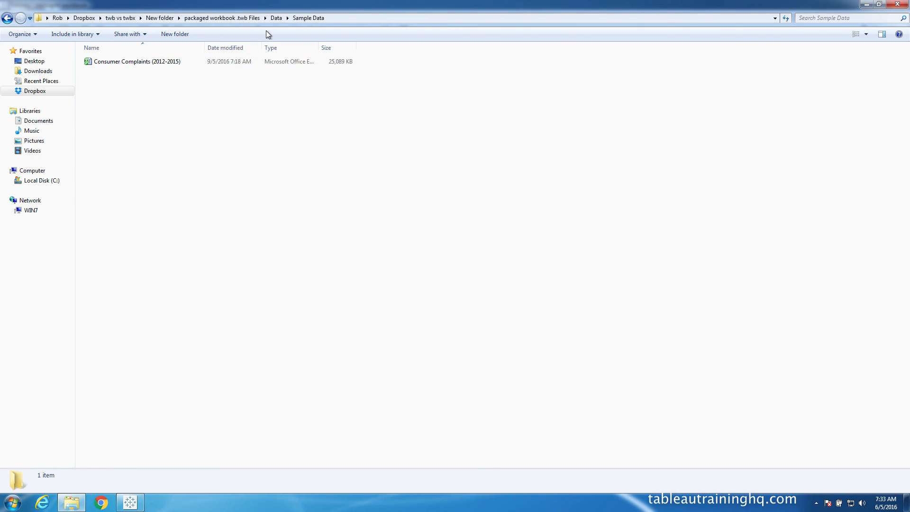
{"action": "left_click", "coordinate": [8, 18]}
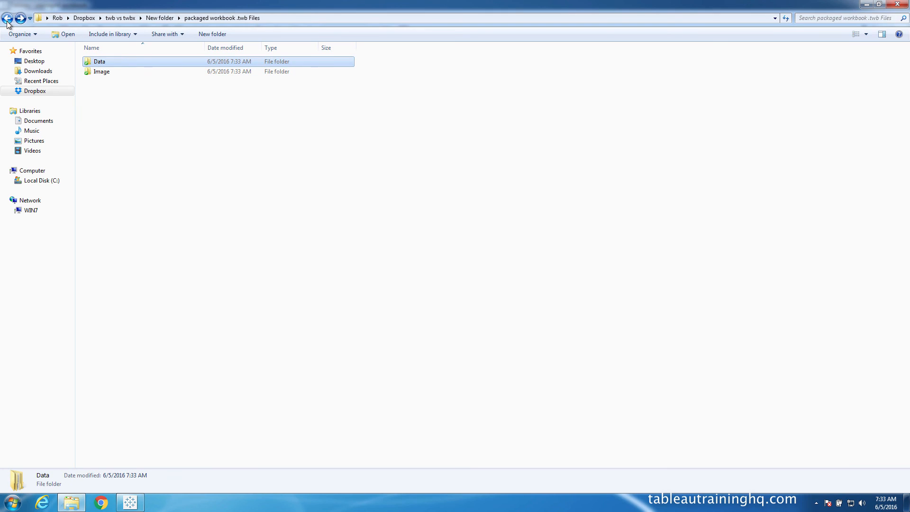
{"action": "left_click", "coordinate": [102, 72]}
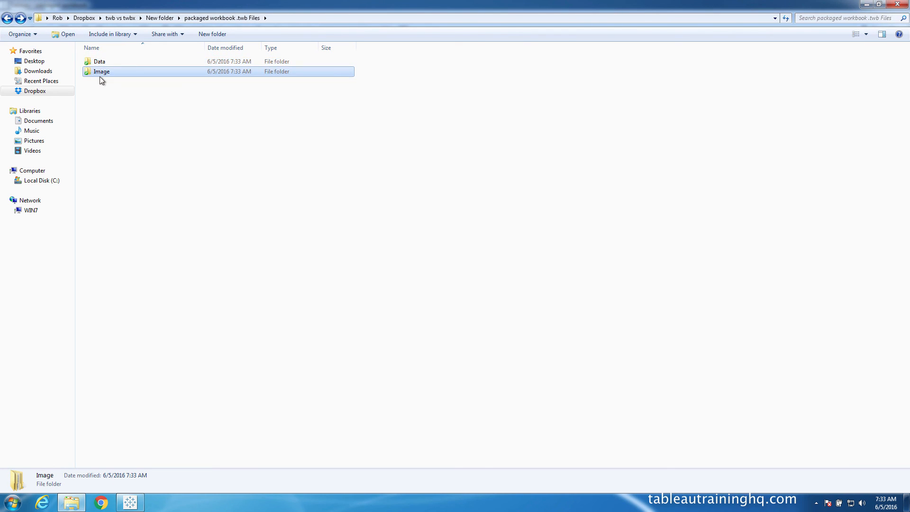
{"action": "double_click", "coordinate": [101, 72]}
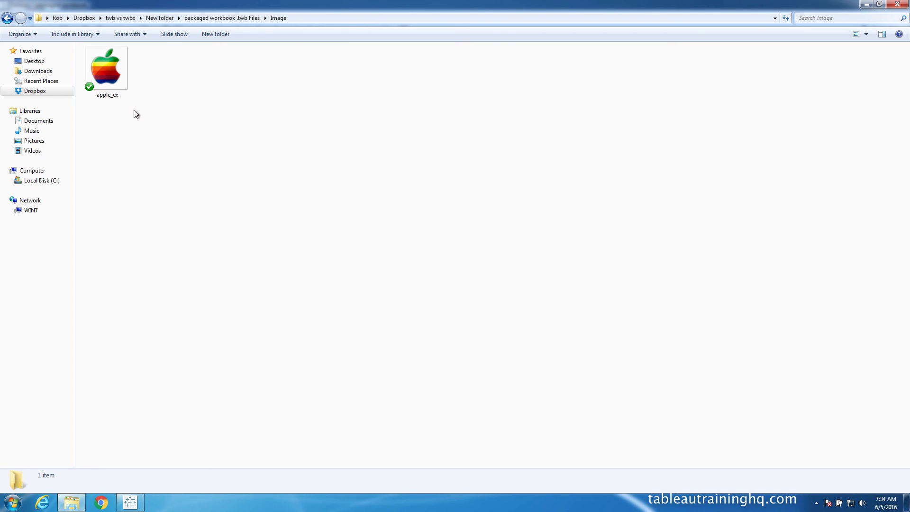
{"action": "mouse_move", "coordinate": [220, 255]}
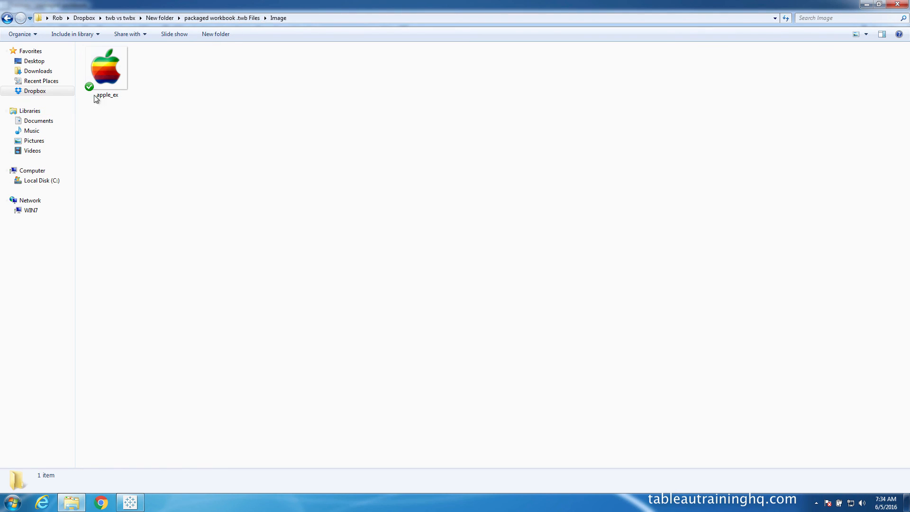
{"action": "left_click", "coordinate": [106, 67]}
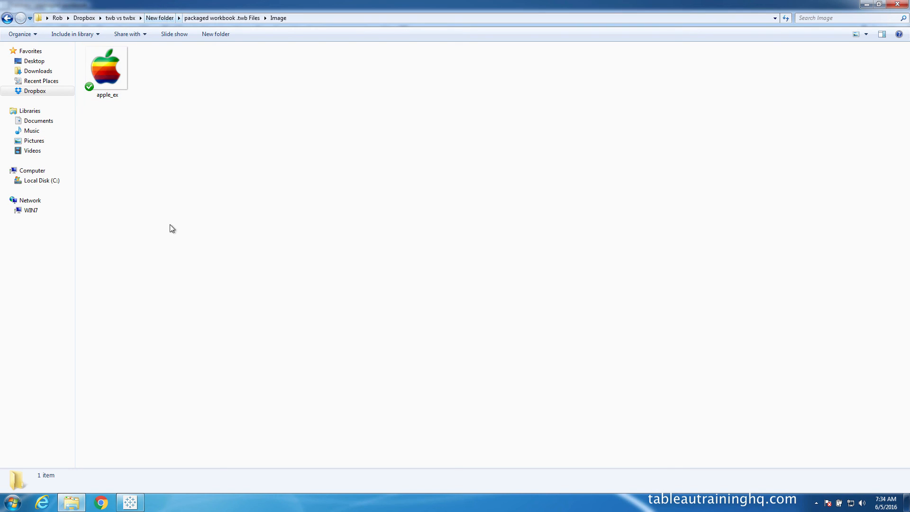
{"action": "mouse_move", "coordinate": [195, 253]}
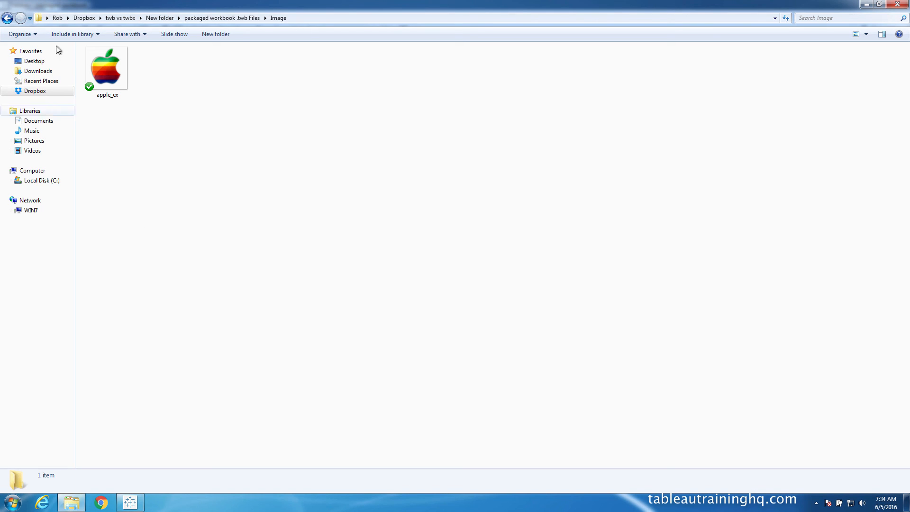
{"action": "left_click", "coordinate": [119, 18]}
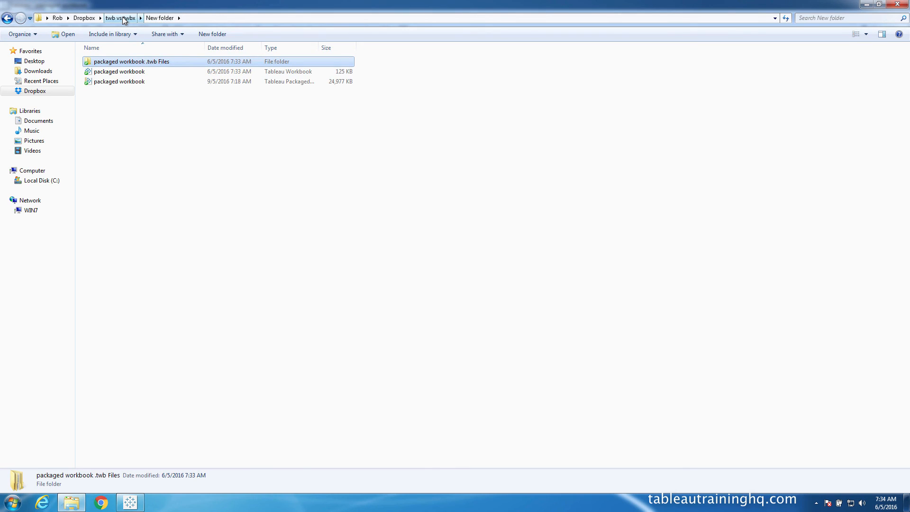
- Go up via the breadcrumb to twb vs twbx, now listing New folder and both workbooks
{"action": "left_click", "coordinate": [119, 18]}
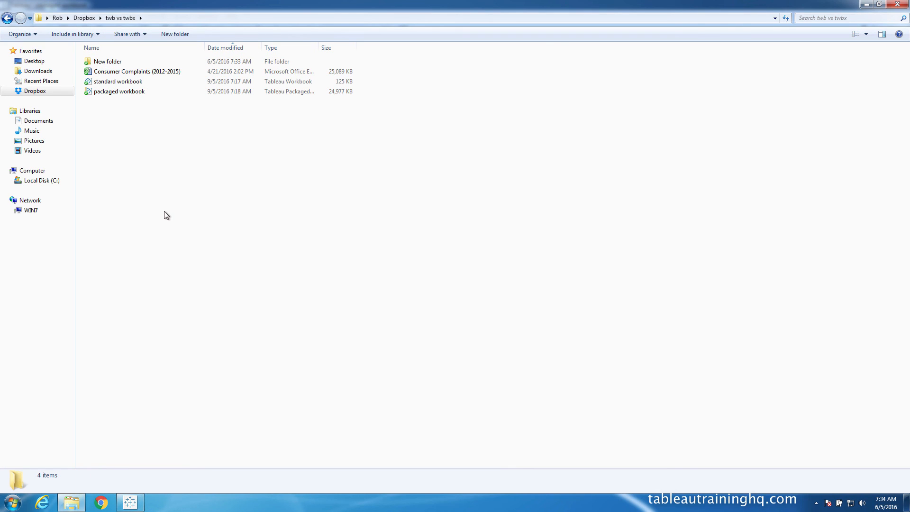
{"action": "mouse_move", "coordinate": [145, 193]}
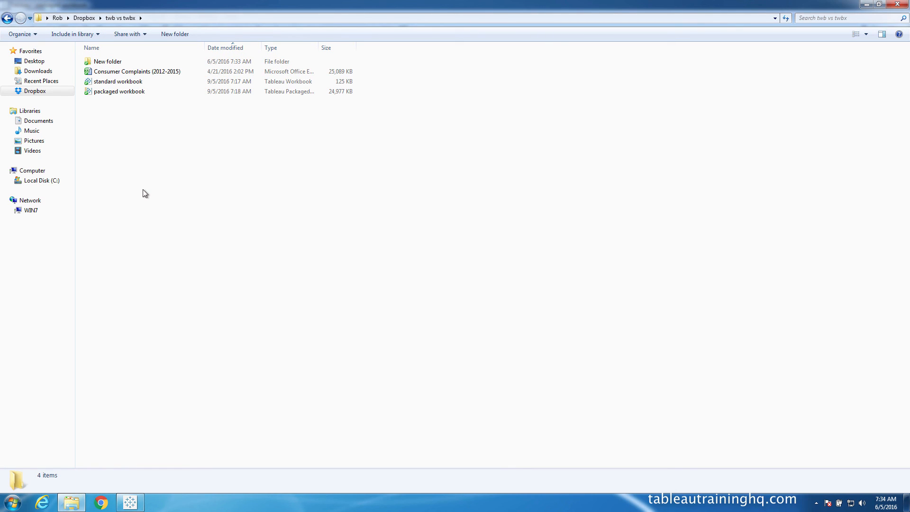
{"action": "mouse_move", "coordinate": [129, 103]}
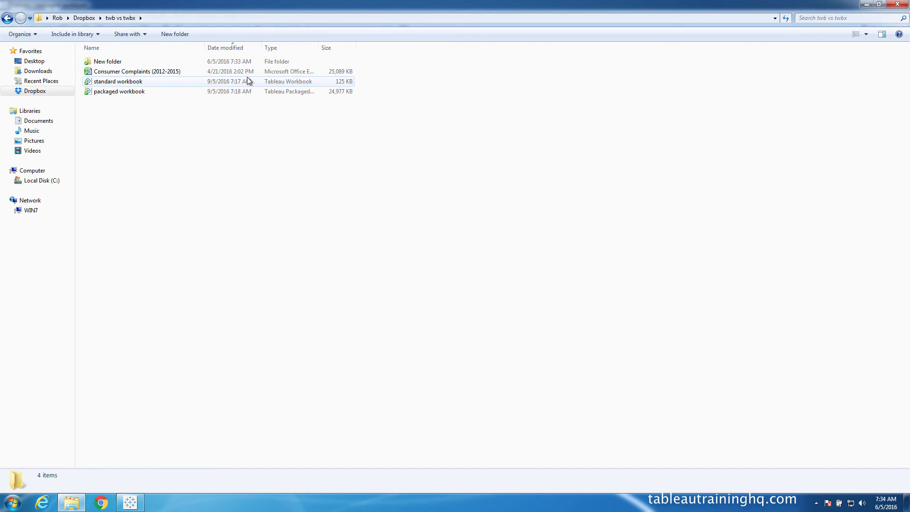
{"action": "left_click", "coordinate": [137, 70]}
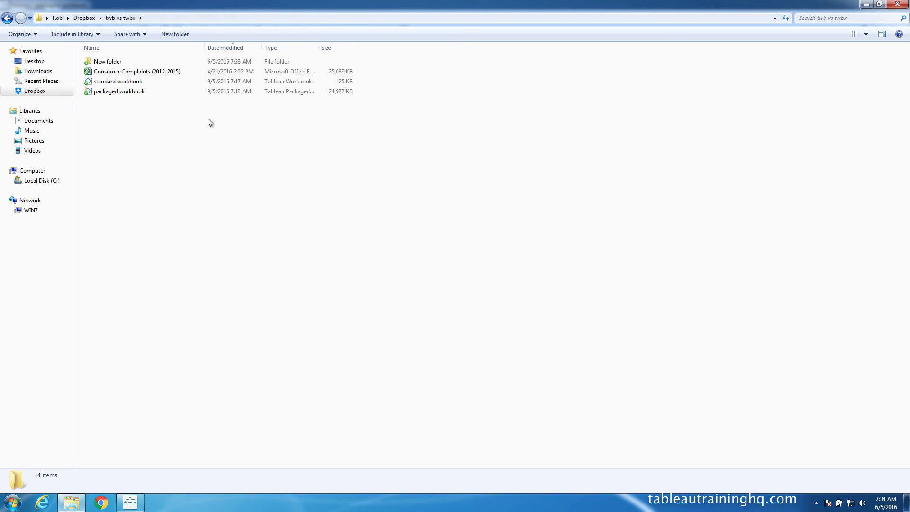
{"action": "mouse_move", "coordinate": [277, 109]}
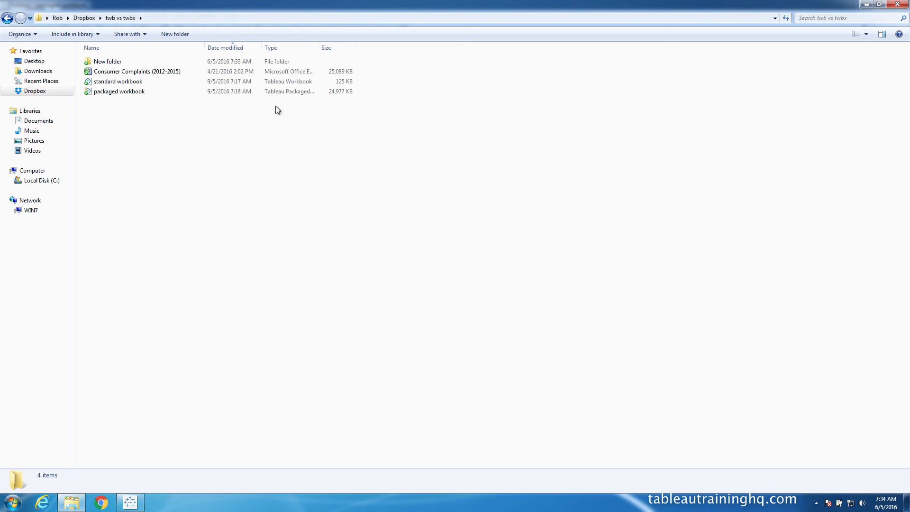